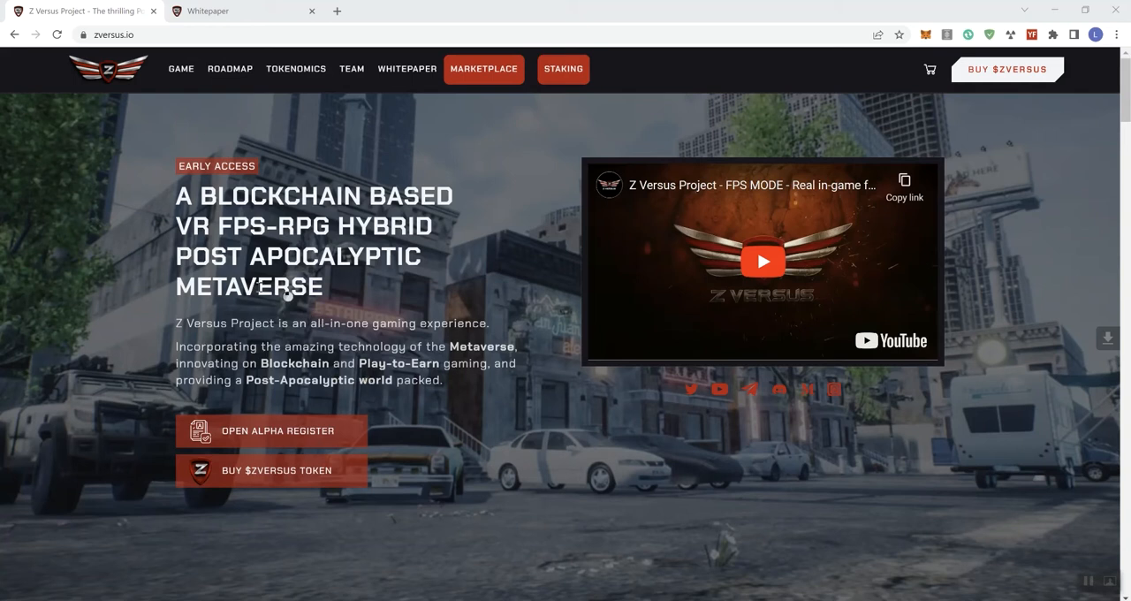
{"action": "mouse_move", "coordinate": [631, 425]}
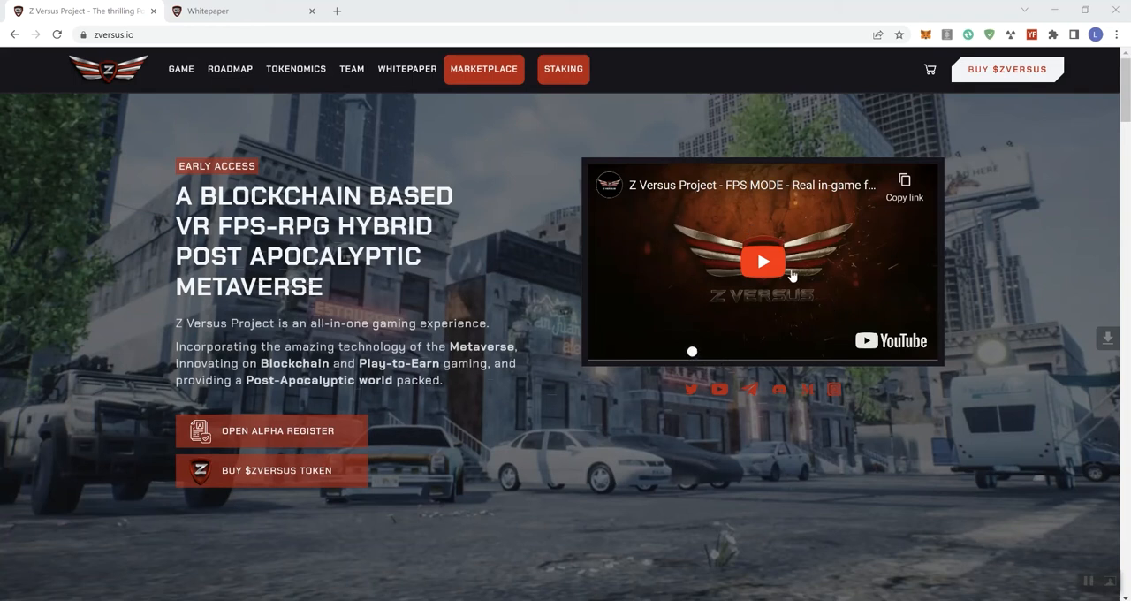
{"action": "mouse_move", "coordinate": [781, 329]}
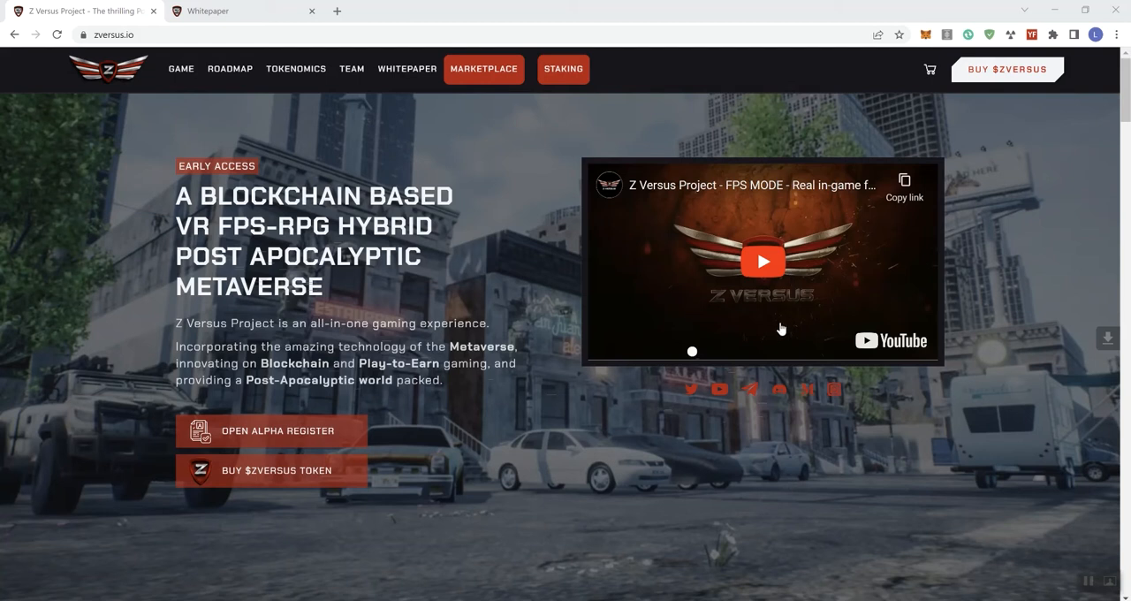
{"action": "mouse_move", "coordinate": [777, 323]}
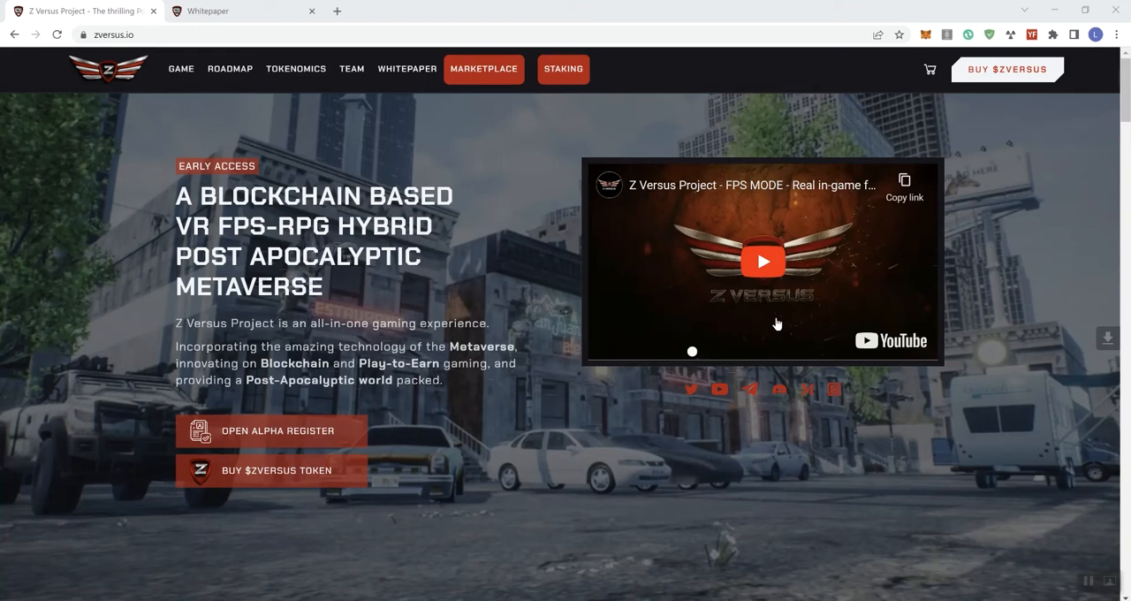
{"action": "mouse_move", "coordinate": [163, 100]}
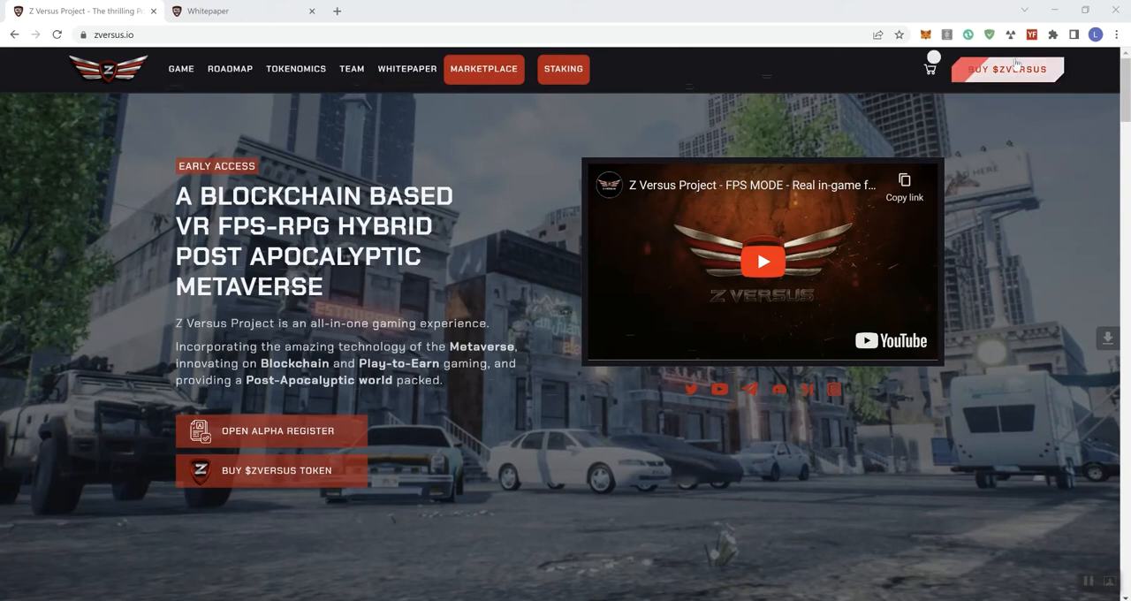
{"action": "mouse_move", "coordinate": [327, 372]}
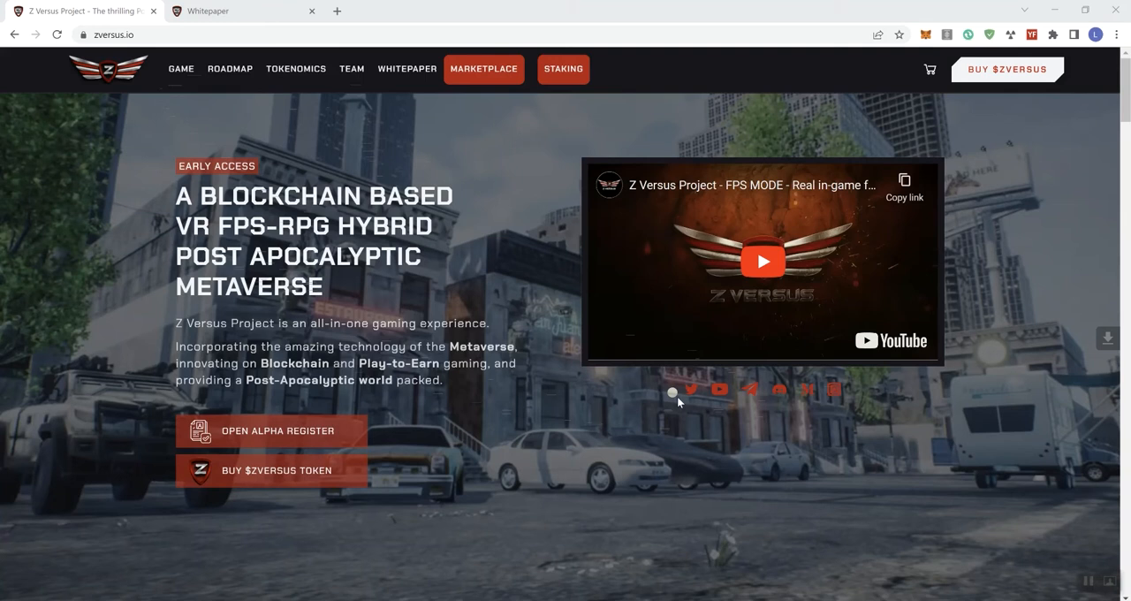
{"action": "mouse_move", "coordinate": [794, 387]}
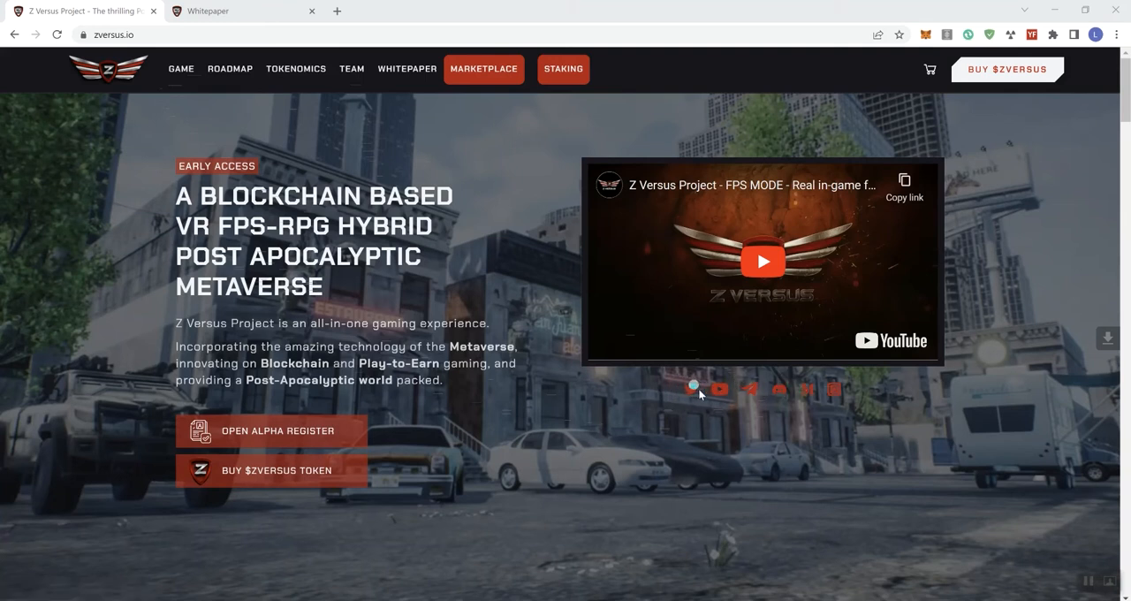
{"action": "mouse_move", "coordinate": [685, 396]}
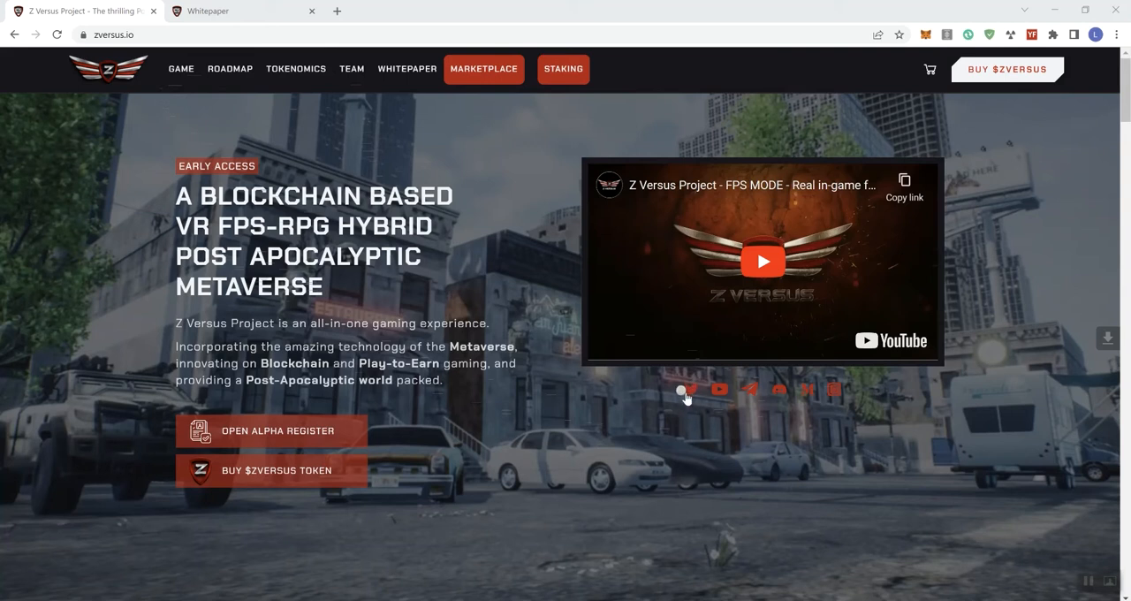
{"action": "mouse_move", "coordinate": [722, 390]}
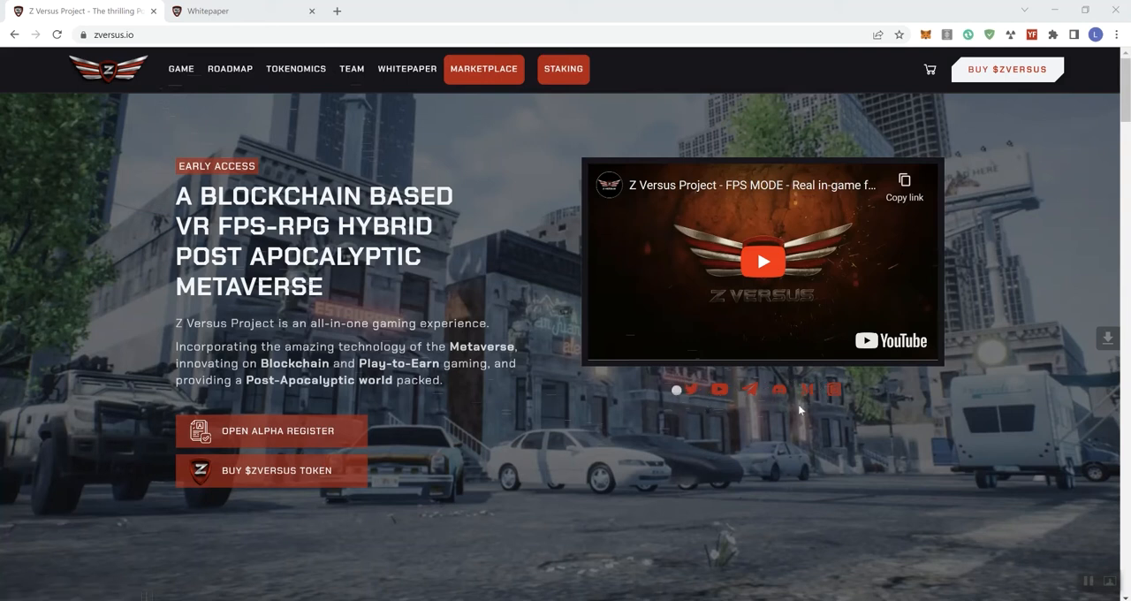
{"action": "mouse_move", "coordinate": [495, 482]}
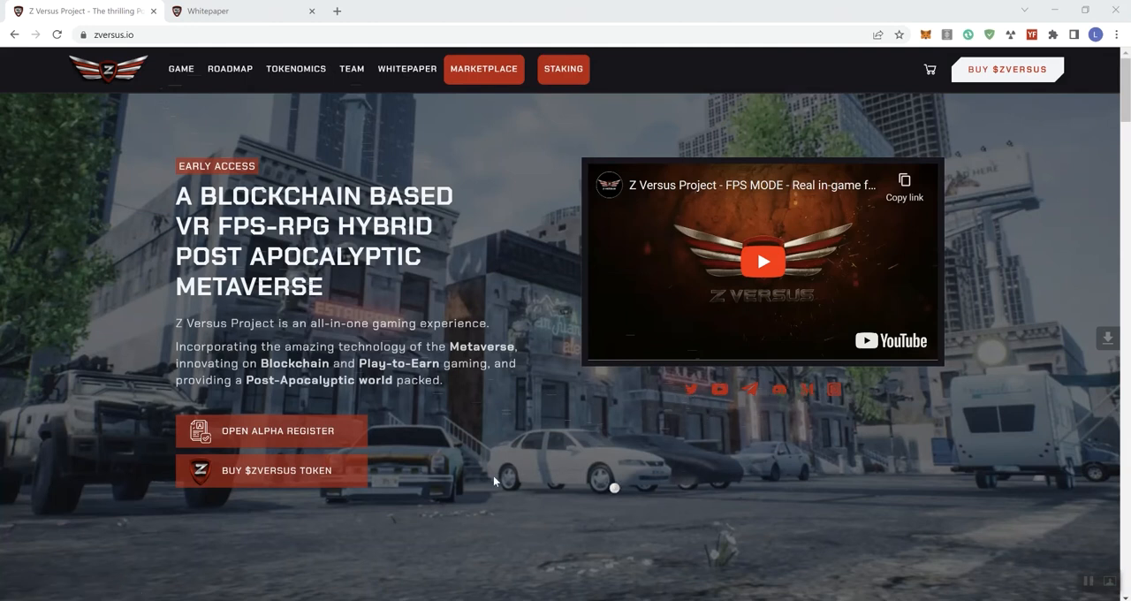
{"action": "mouse_move", "coordinate": [458, 461]}
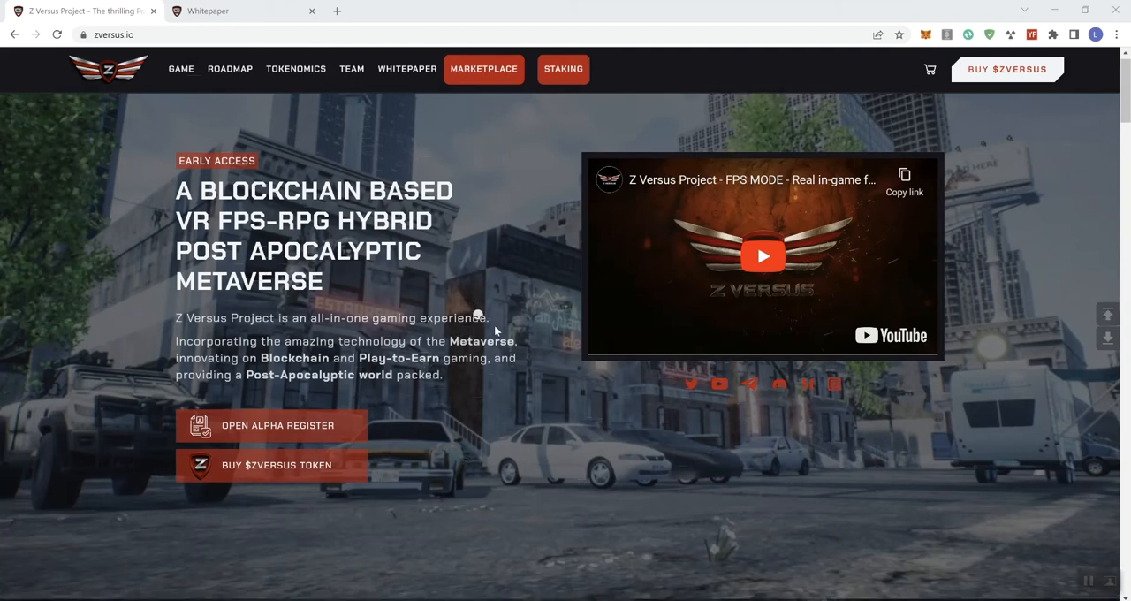
Step: Scroll past the Multiplayer, Global War and Proving Grounds cards to the Four Game Pillar section
{"action": "scroll", "scroll_direction": "down", "scroll_amount": 3}
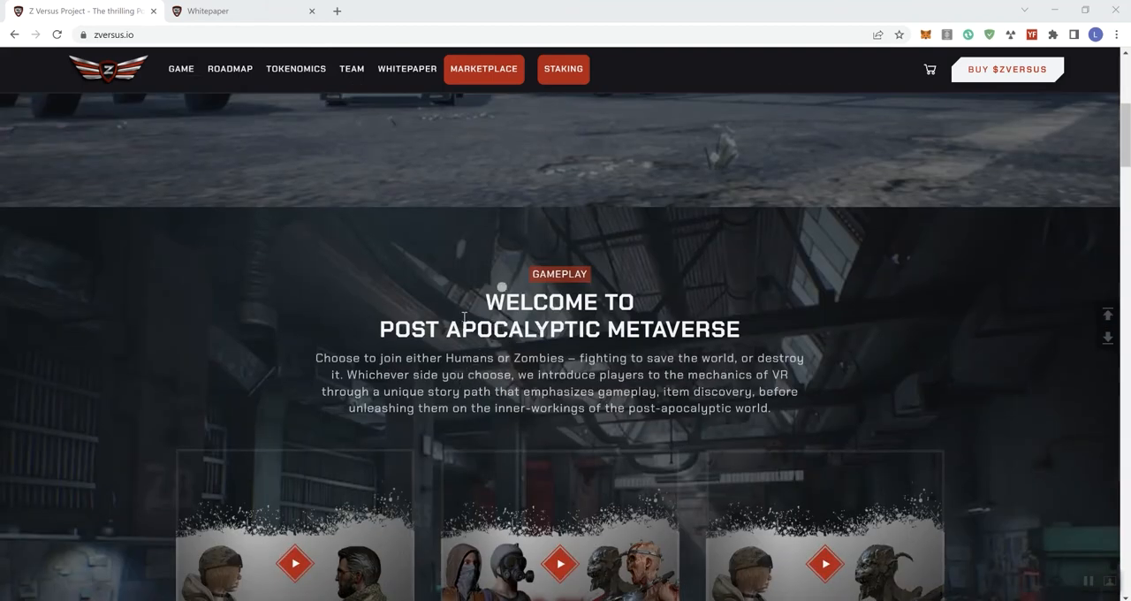
{"action": "mouse_move", "coordinate": [445, 312]}
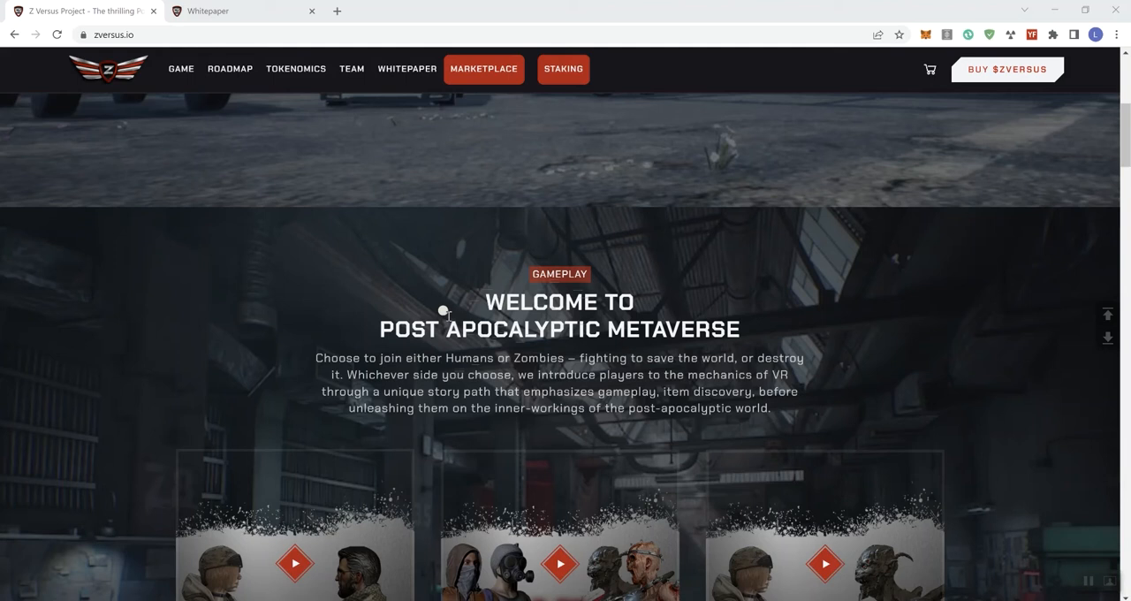
{"action": "mouse_move", "coordinate": [439, 325]}
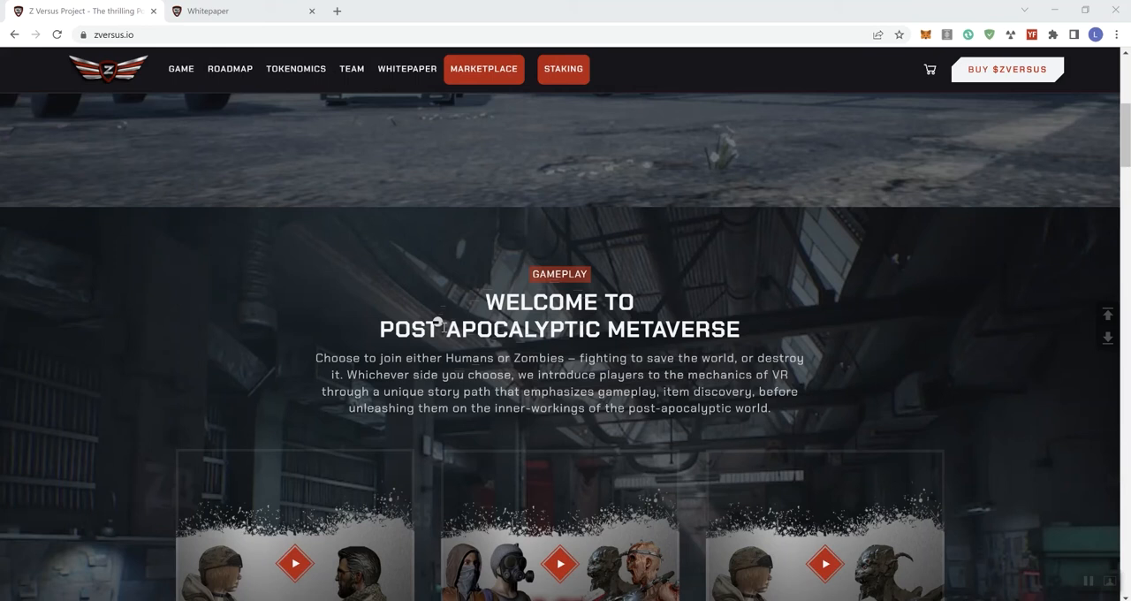
{"action": "mouse_move", "coordinate": [91, 409]}
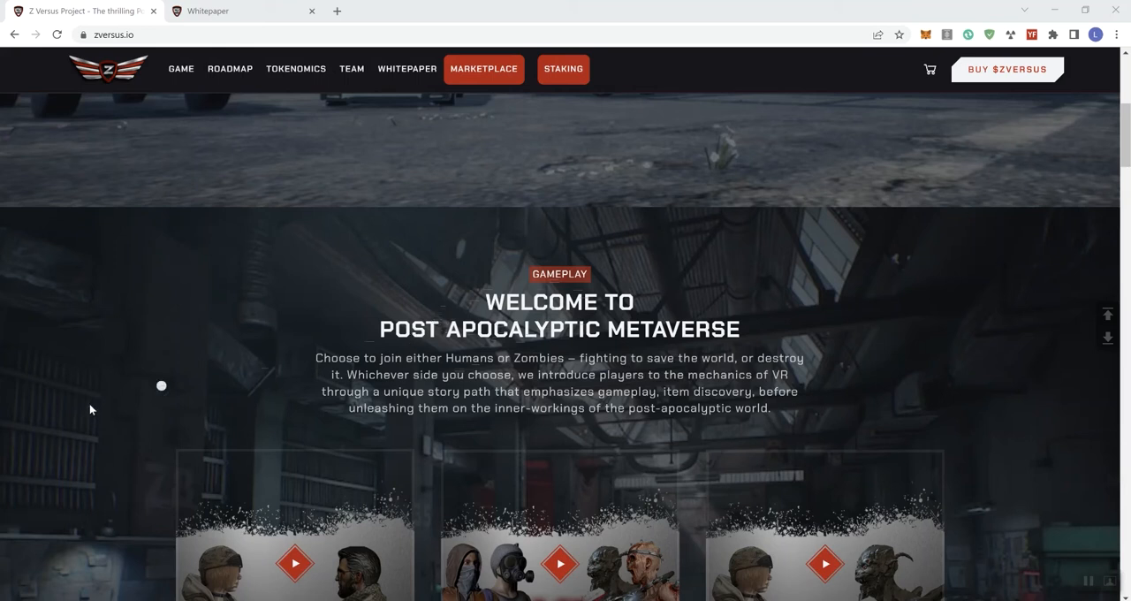
{"action": "scroll", "scroll_direction": "down", "scroll_amount": 3}
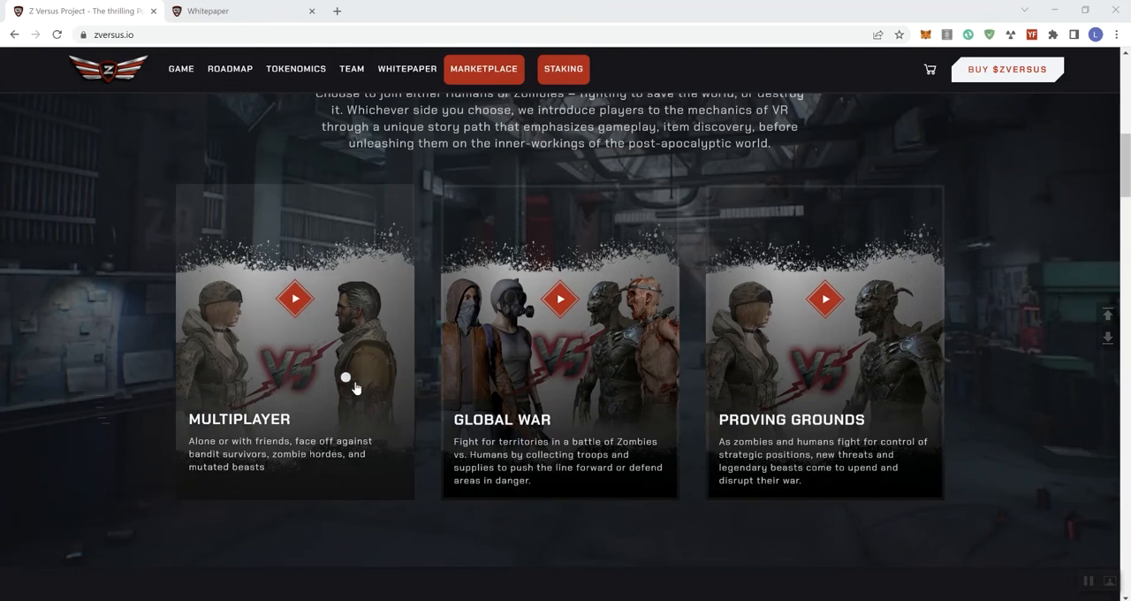
{"action": "scroll", "scroll_direction": "down", "scroll_amount": 3}
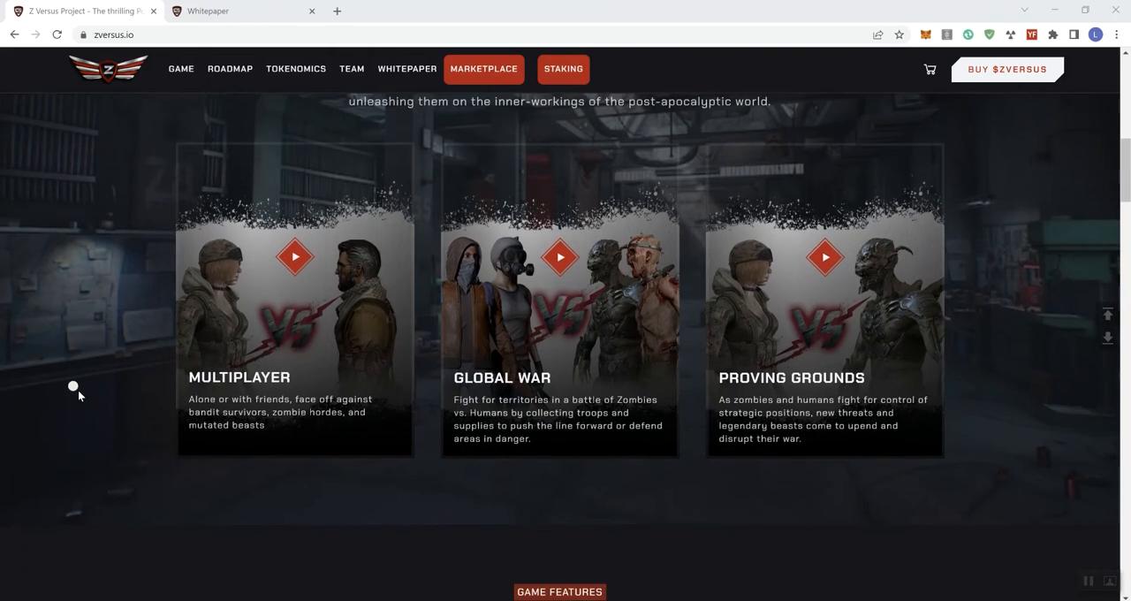
{"action": "scroll", "scroll_direction": "down", "scroll_amount": 3}
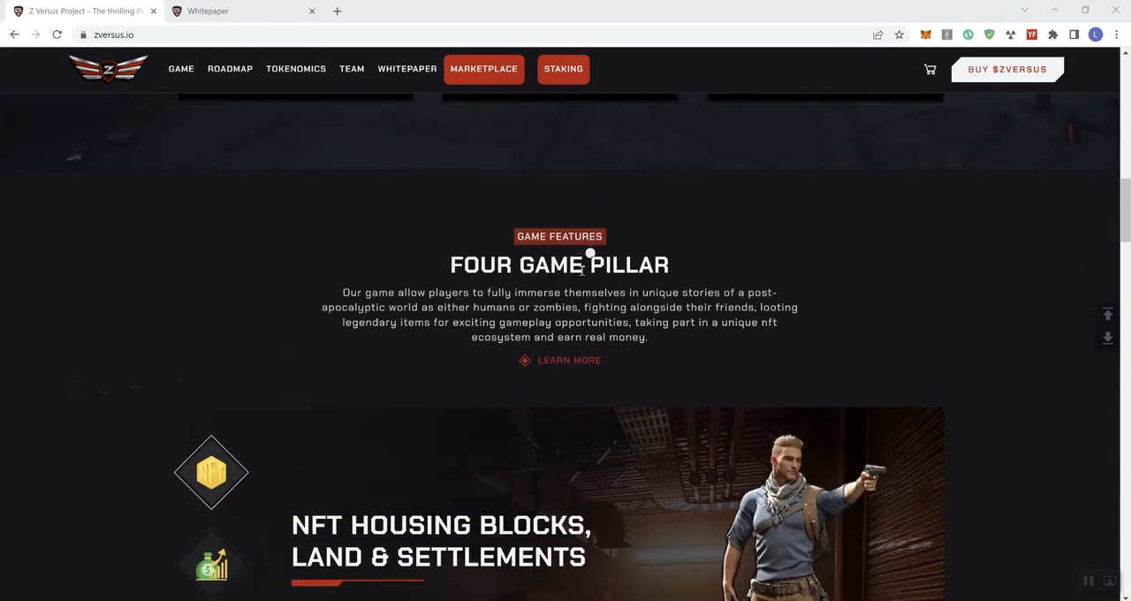
{"action": "mouse_move", "coordinate": [431, 297]}
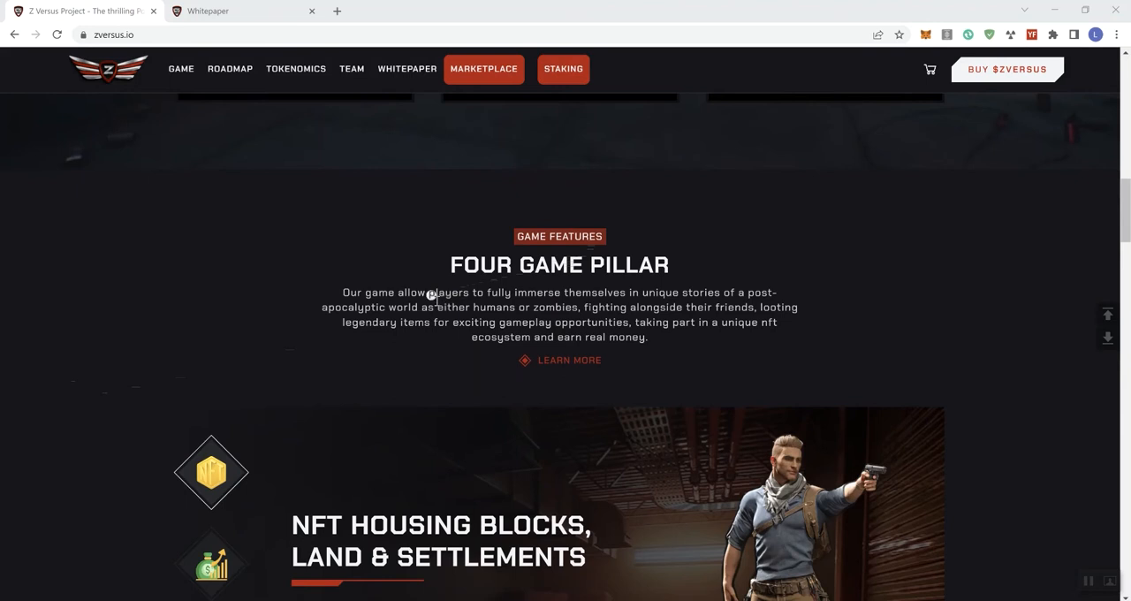
{"action": "mouse_move", "coordinate": [398, 310]}
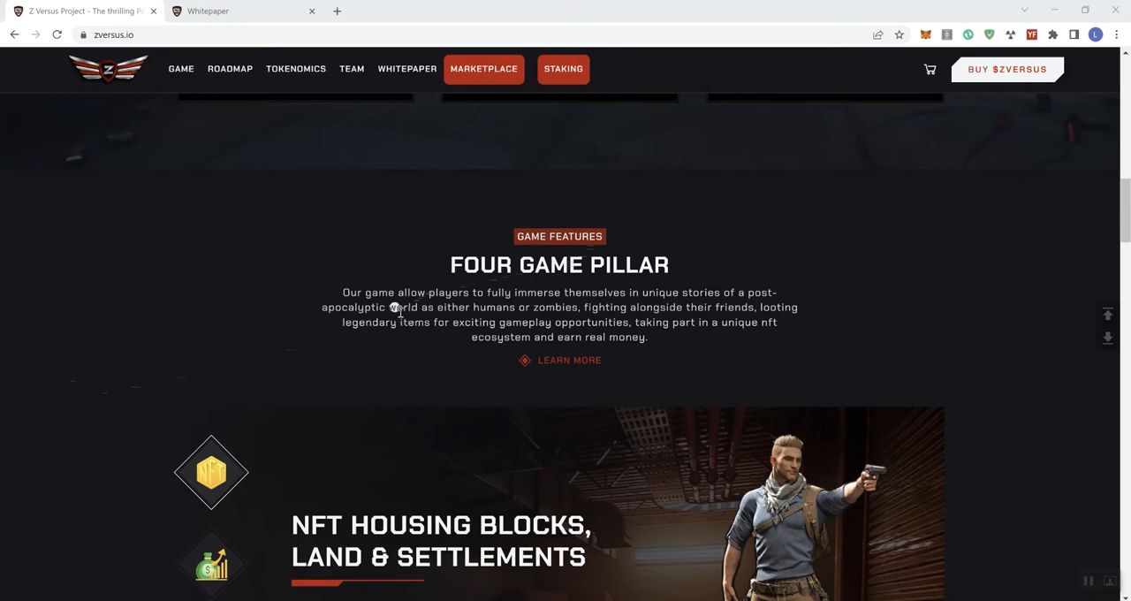
{"action": "mouse_move", "coordinate": [388, 321]}
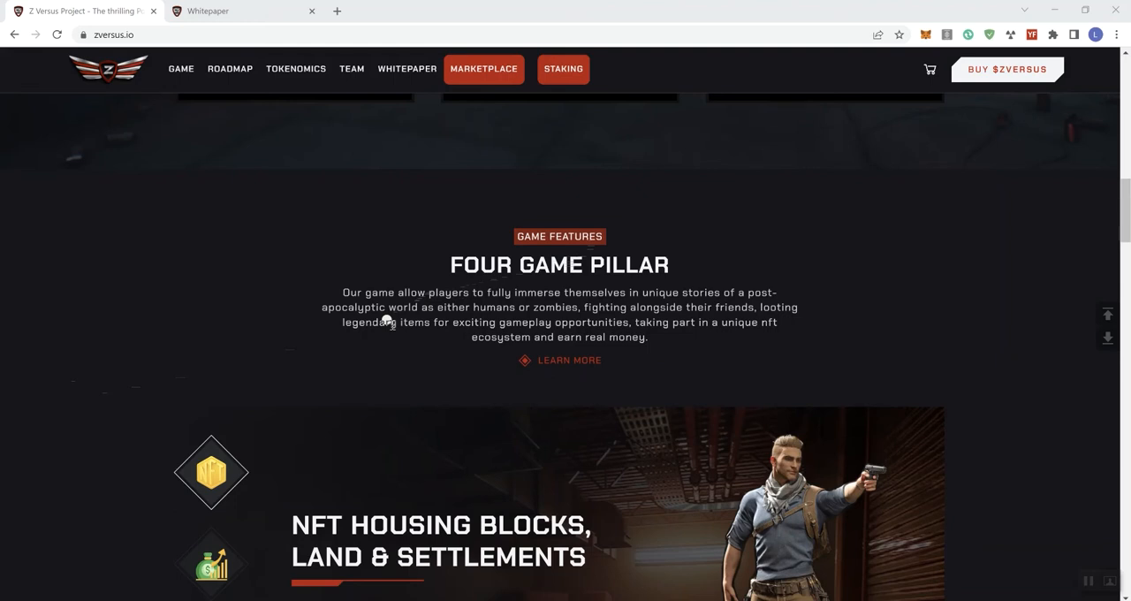
{"action": "mouse_move", "coordinate": [395, 333]}
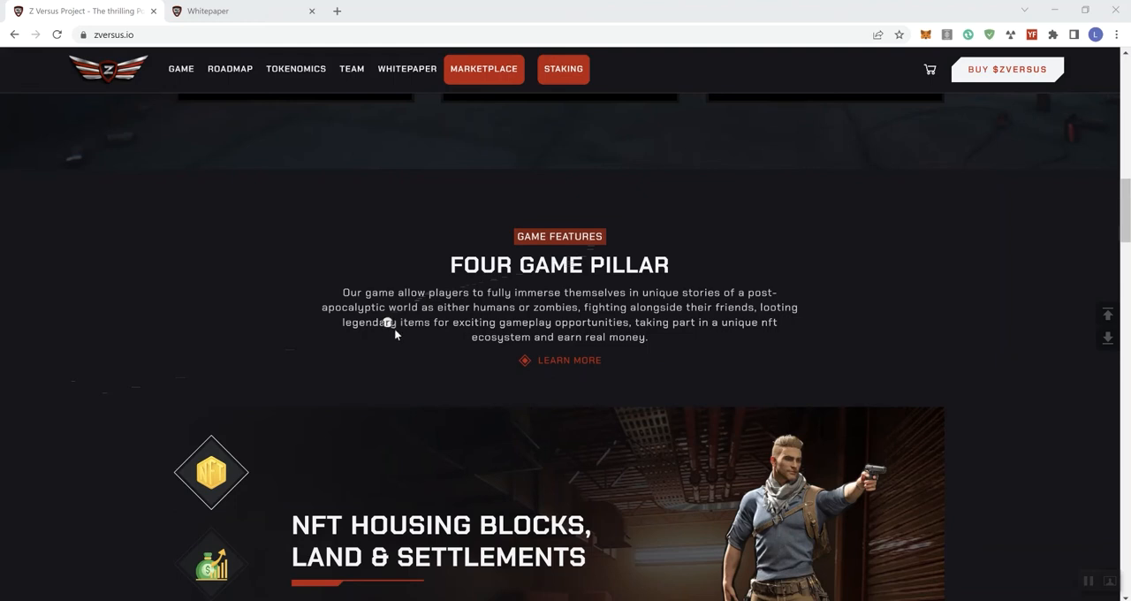
Step: Scroll to 'The Art of Survival' section and right-click VISIT NFT MARKETPLACE for link options
{"action": "scroll", "scroll_direction": "down", "scroll_amount": 3}
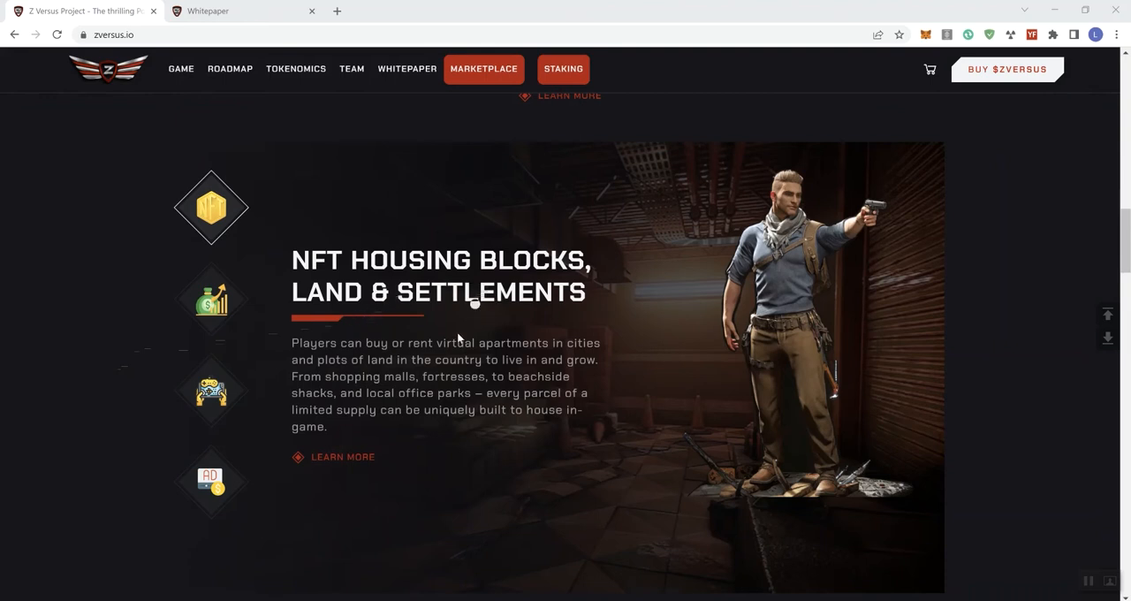
{"action": "scroll", "scroll_direction": "down", "scroll_amount": 3}
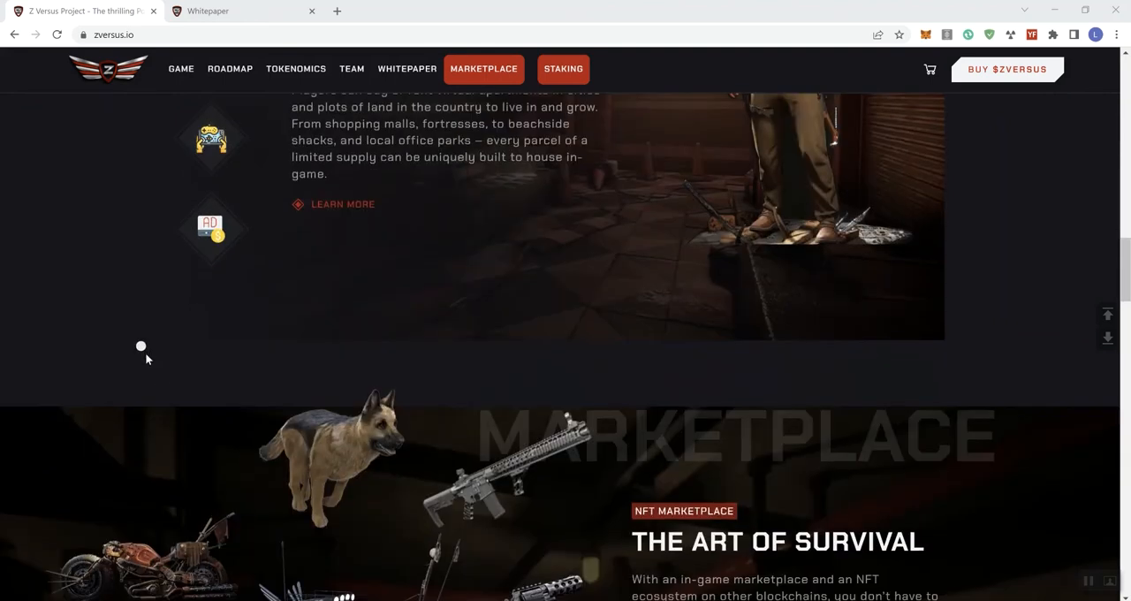
{"action": "scroll", "scroll_direction": "down", "scroll_amount": 3}
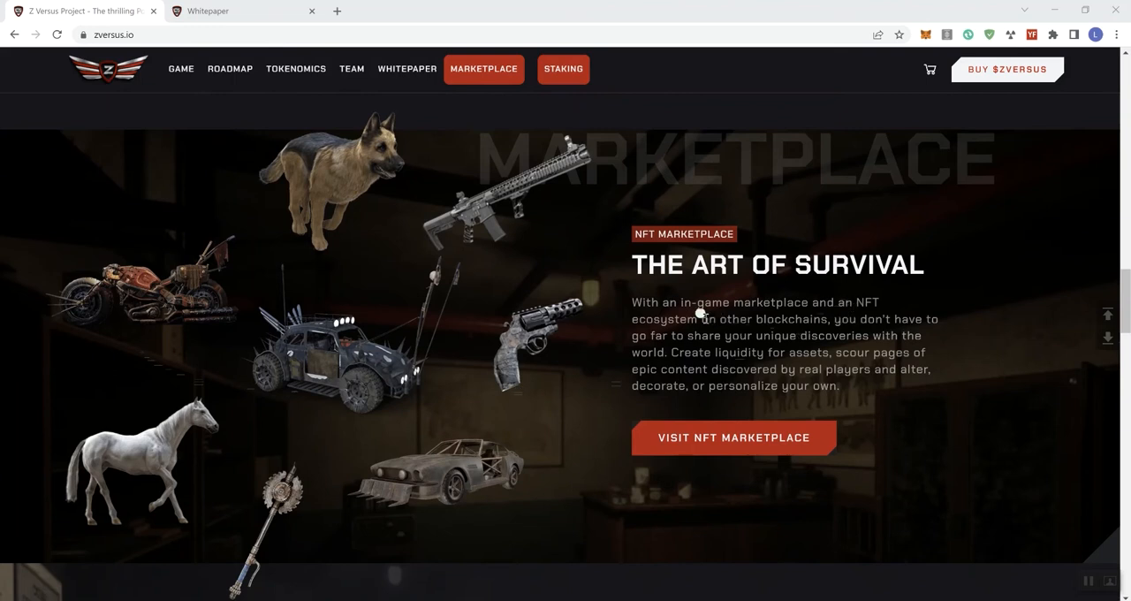
{"action": "mouse_move", "coordinate": [742, 338]}
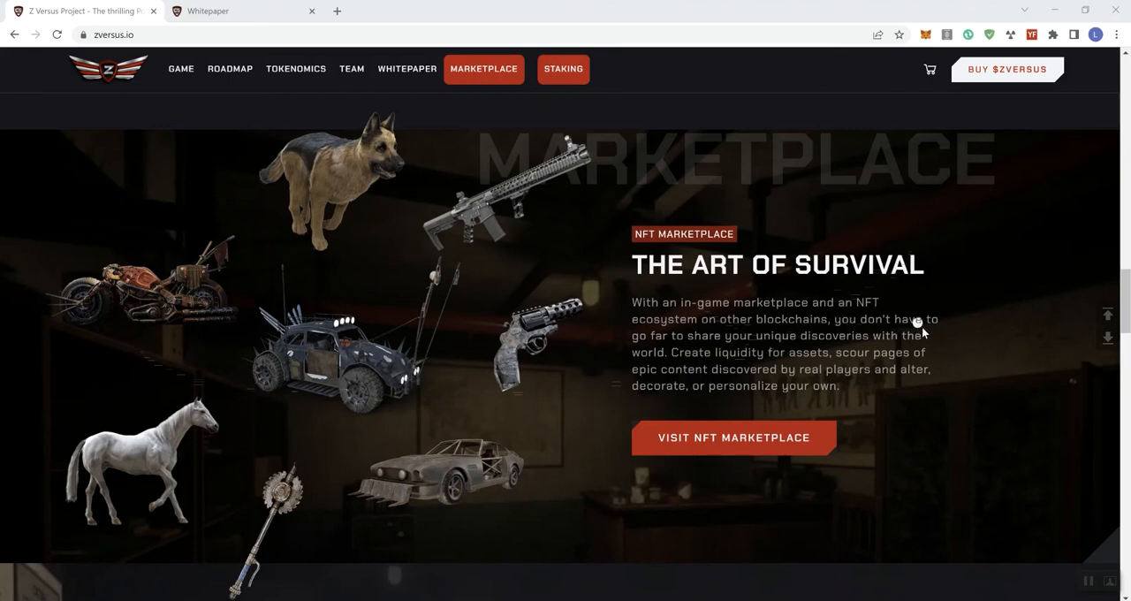
{"action": "mouse_move", "coordinate": [688, 367]}
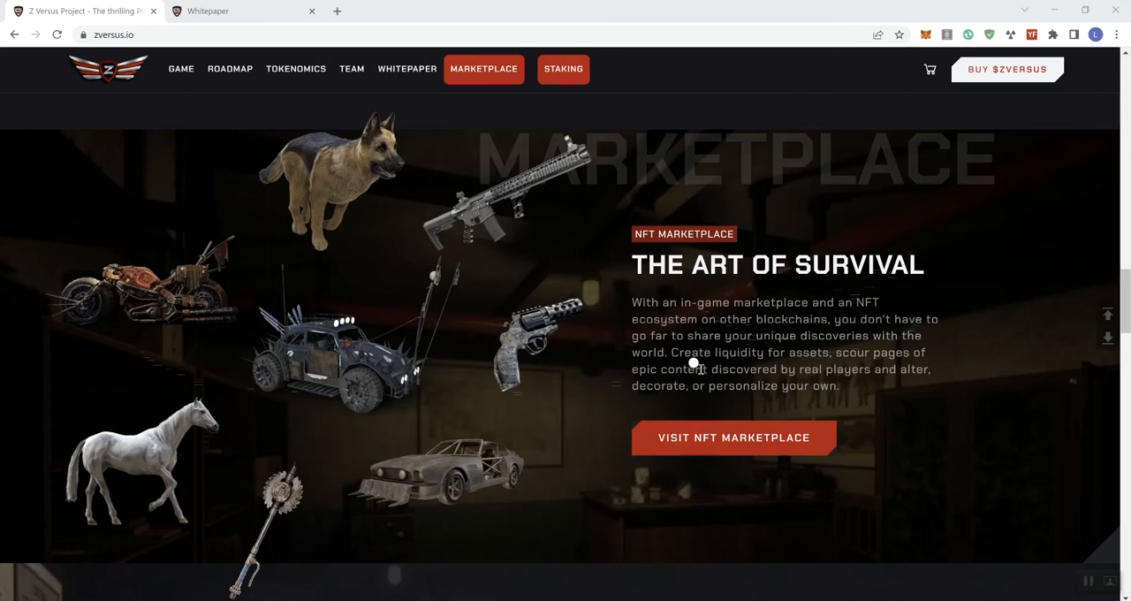
{"action": "right_click", "coordinate": [733, 438]}
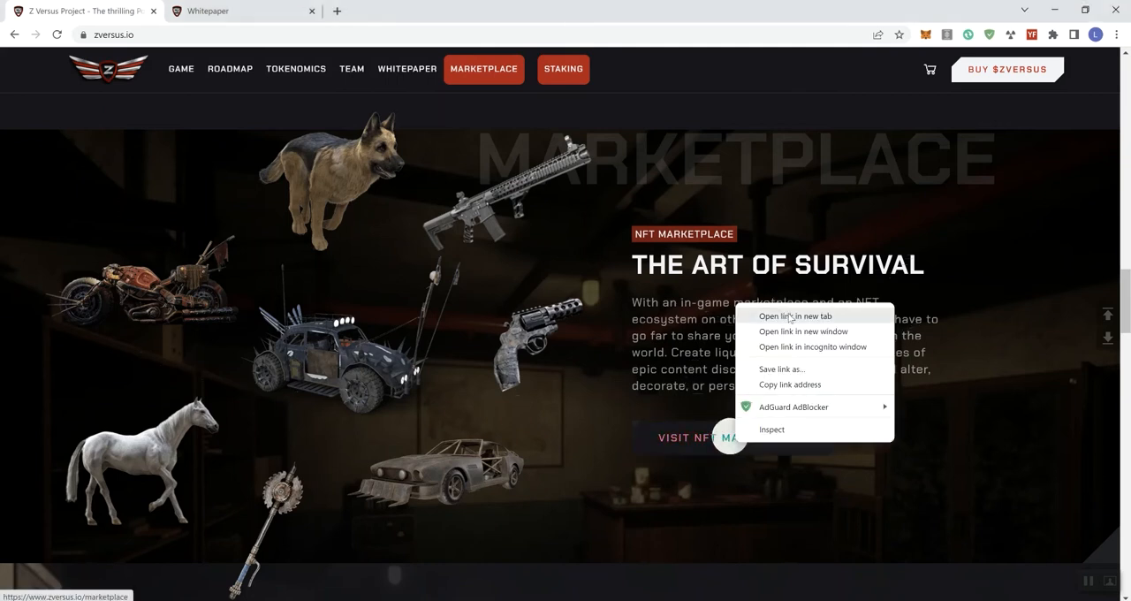
Step: Open the NFT marketplace in a new tab, browse its listings, and return to zversus.io
{"action": "left_click", "coordinate": [794, 316]}
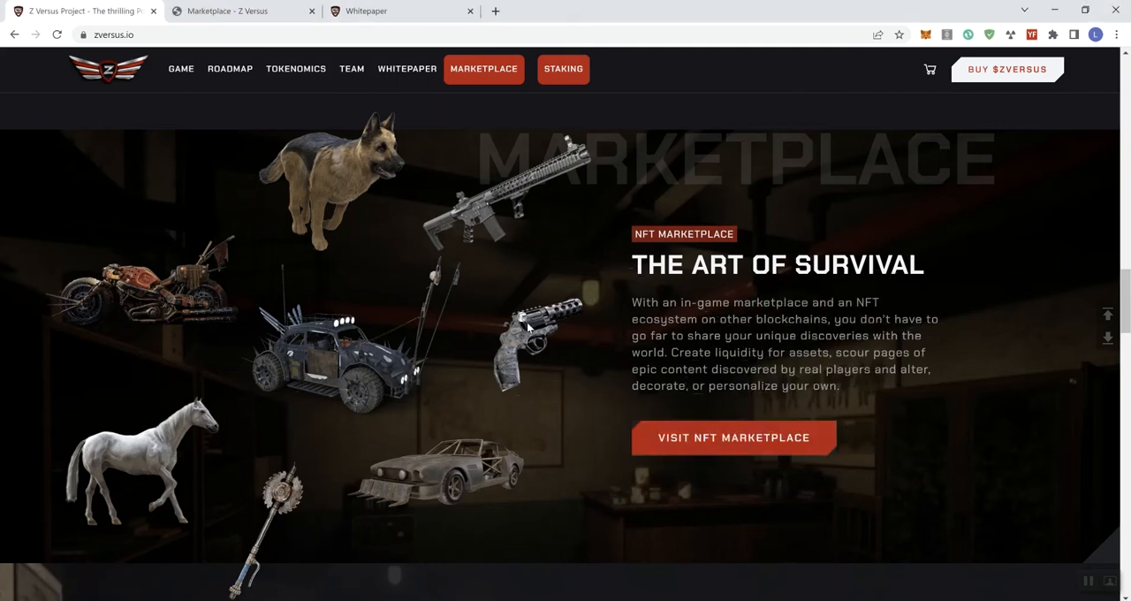
{"action": "left_click", "coordinate": [732, 437]}
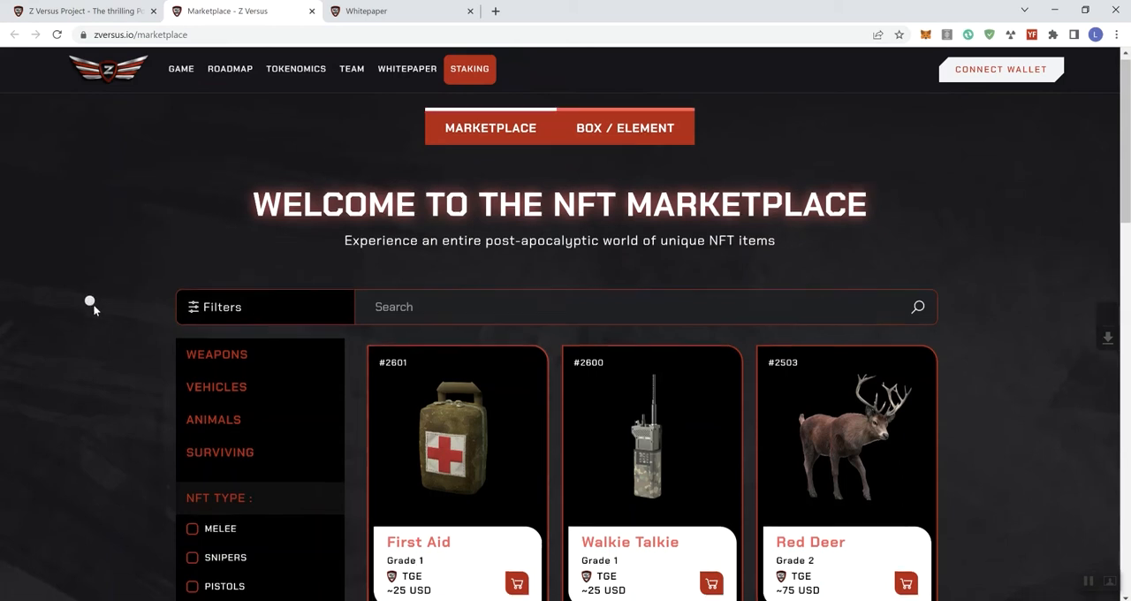
{"action": "scroll", "scroll_direction": "down", "scroll_amount": 3}
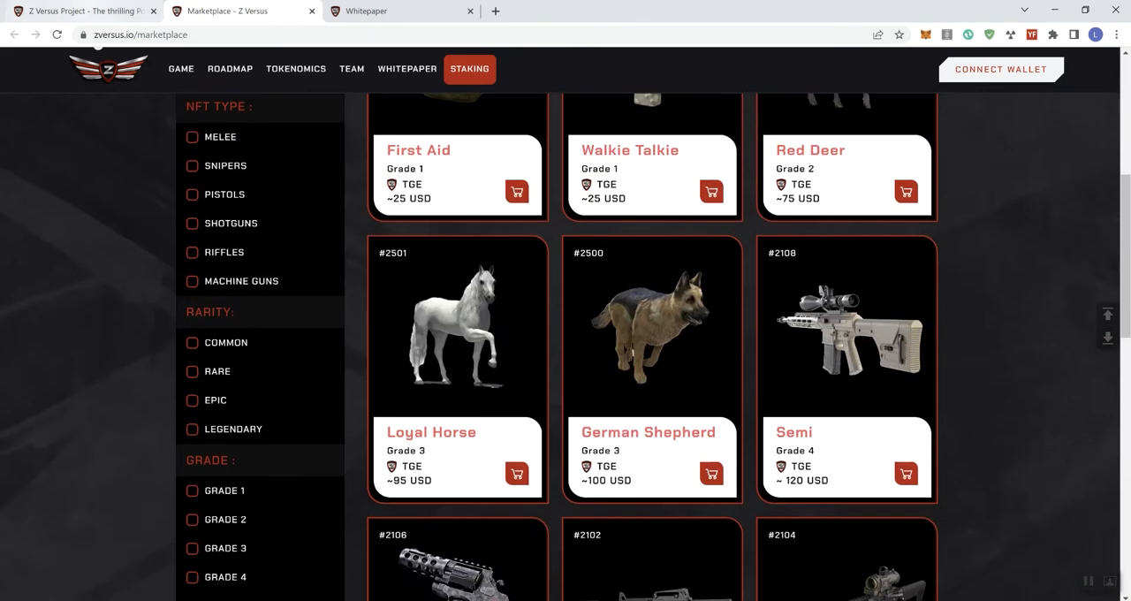
{"action": "left_click", "coordinate": [230, 69]}
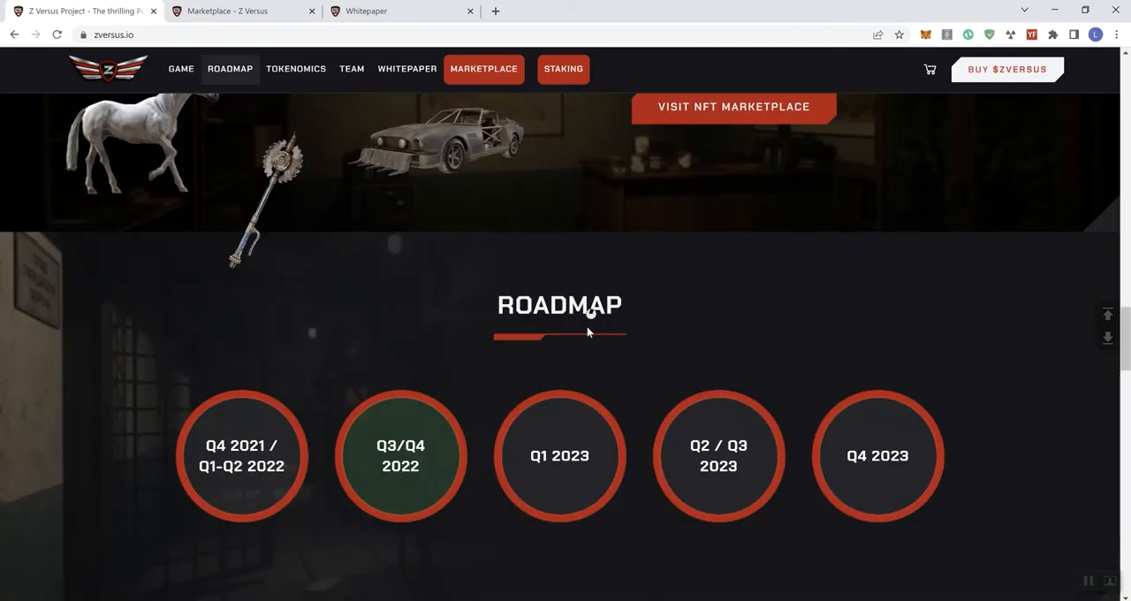
{"action": "scroll", "scroll_direction": "down", "scroll_amount": 3}
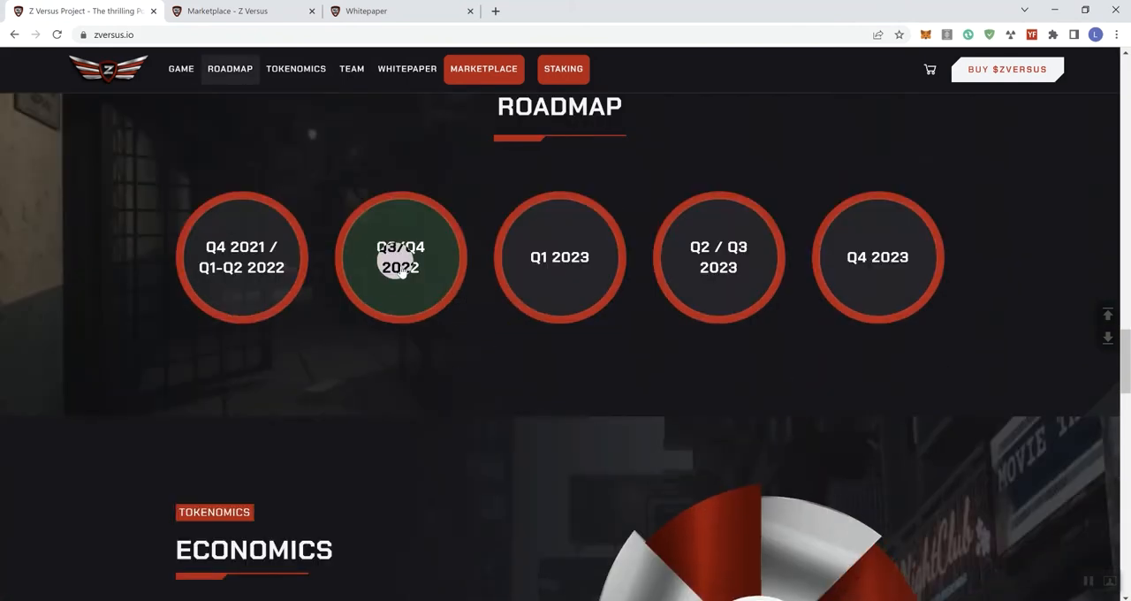
{"action": "left_click", "coordinate": [401, 257]}
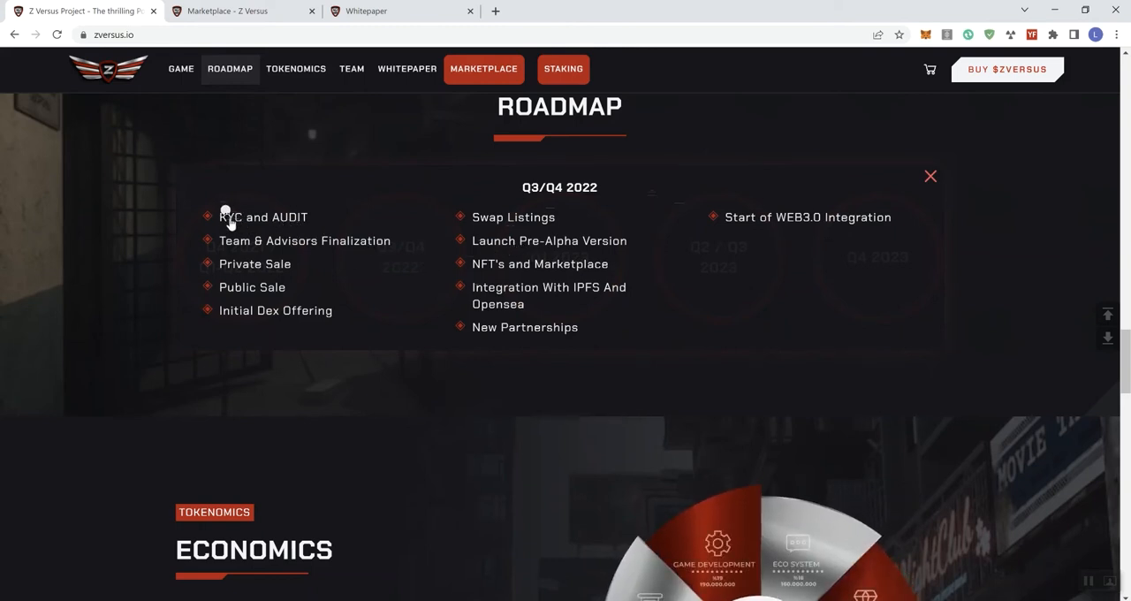
{"action": "mouse_move", "coordinate": [499, 272]}
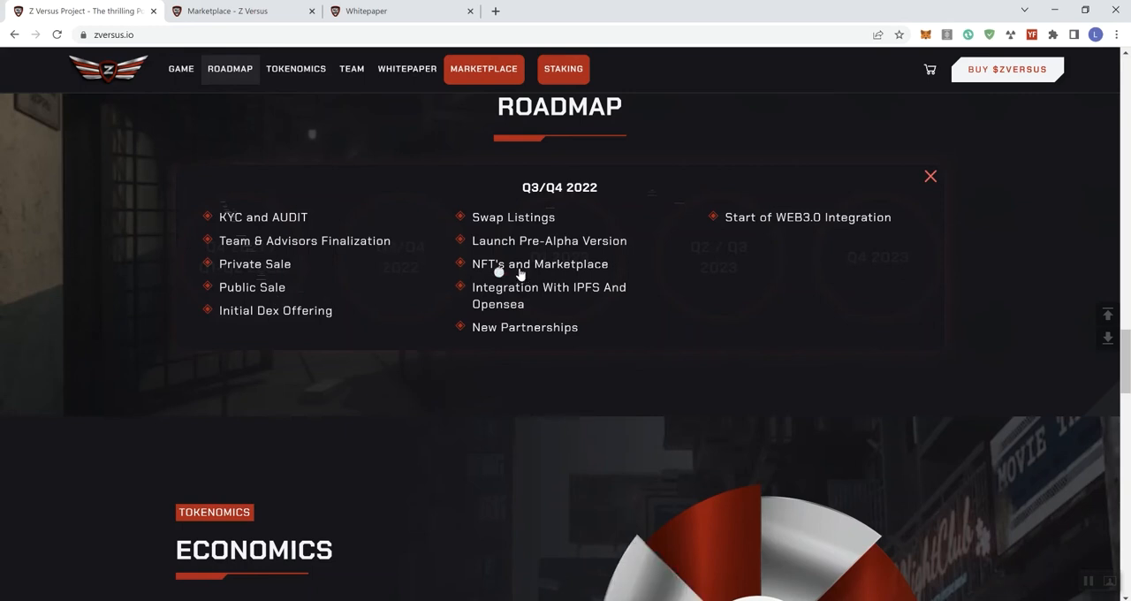
{"action": "mouse_move", "coordinate": [528, 299]}
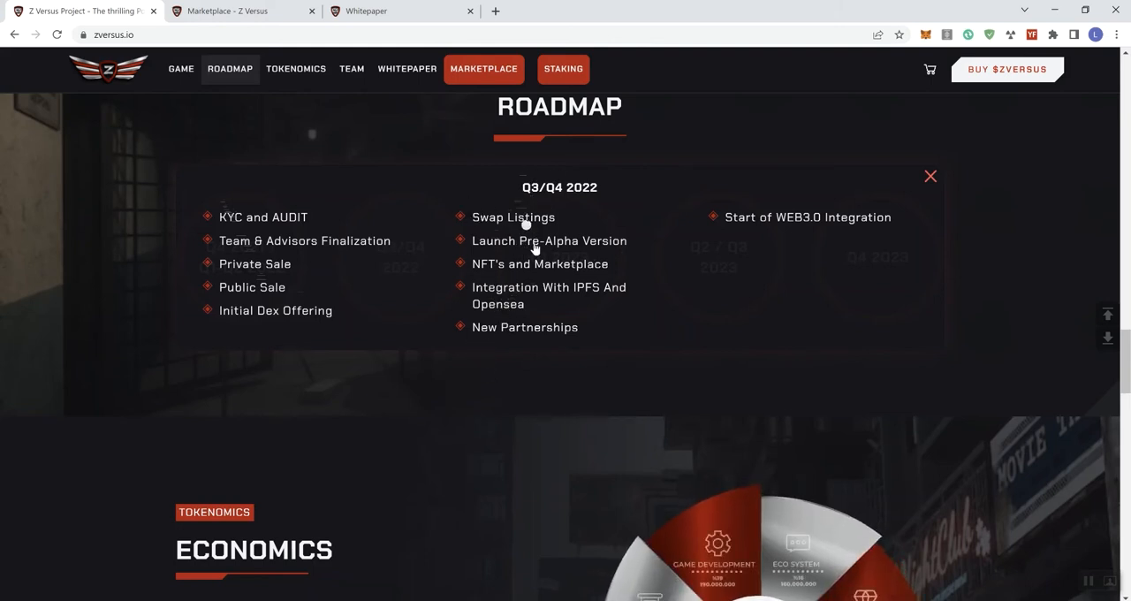
{"action": "scroll", "scroll_direction": "up", "scroll_amount": 3}
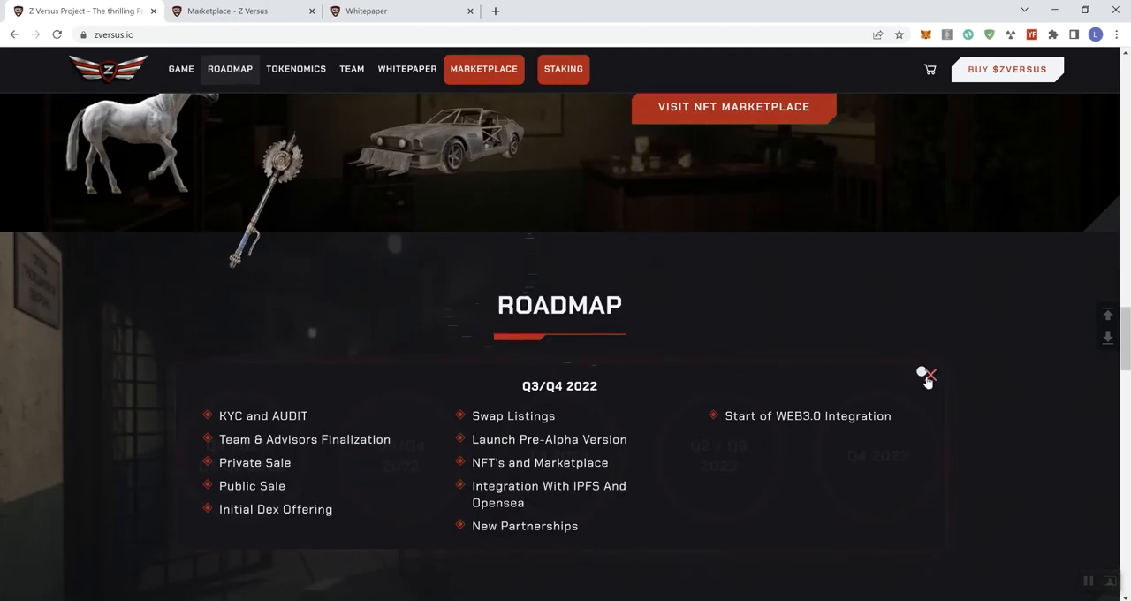
{"action": "left_click", "coordinate": [928, 376]}
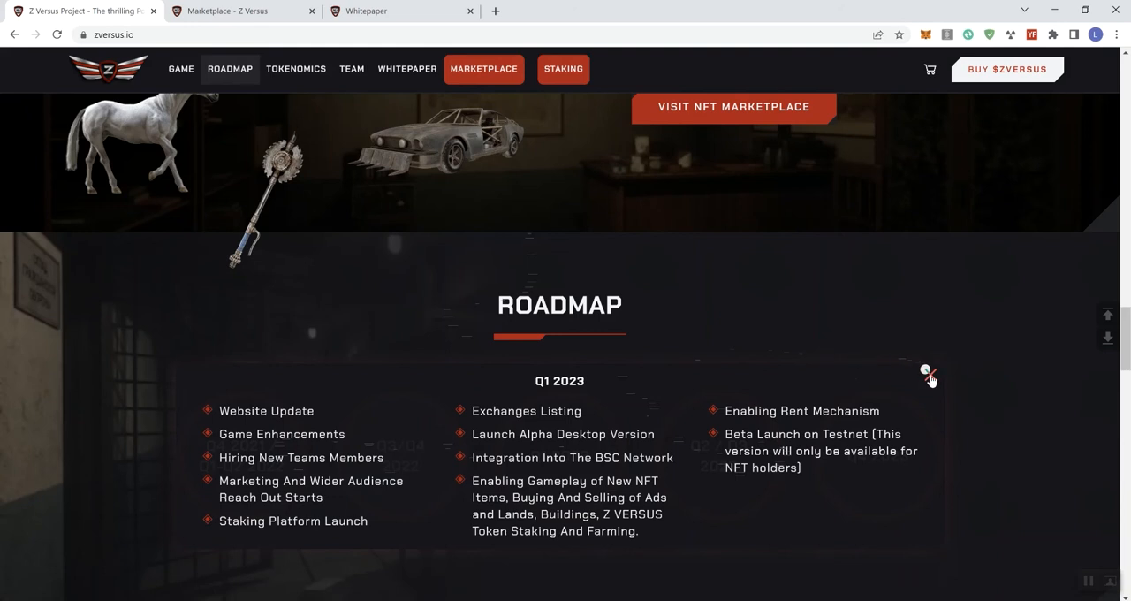
{"action": "left_click", "coordinate": [925, 369]}
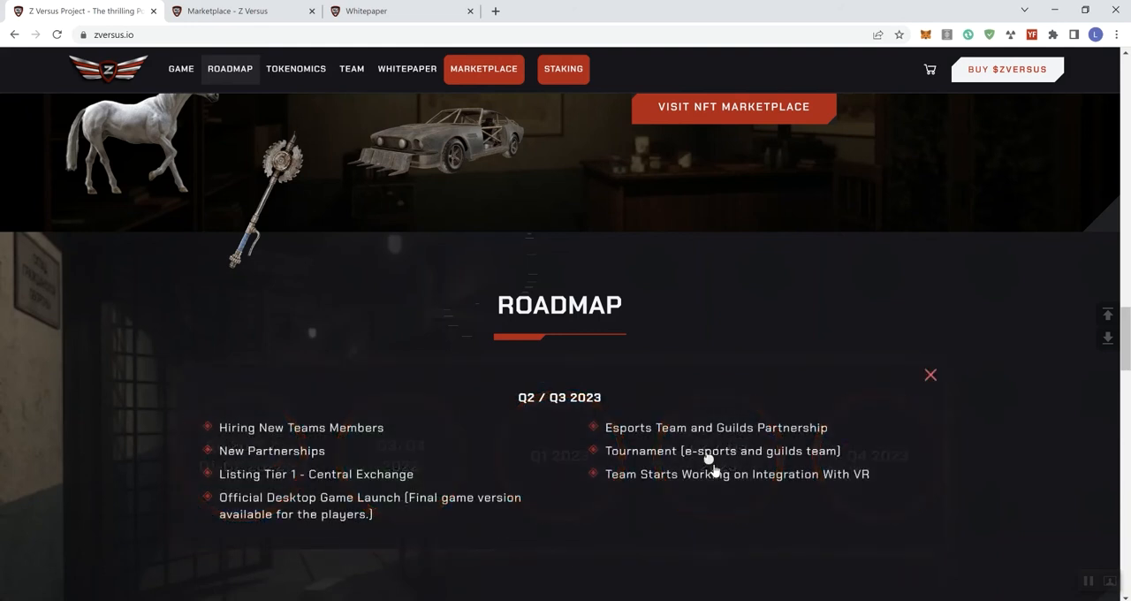
{"action": "mouse_move", "coordinate": [753, 445]}
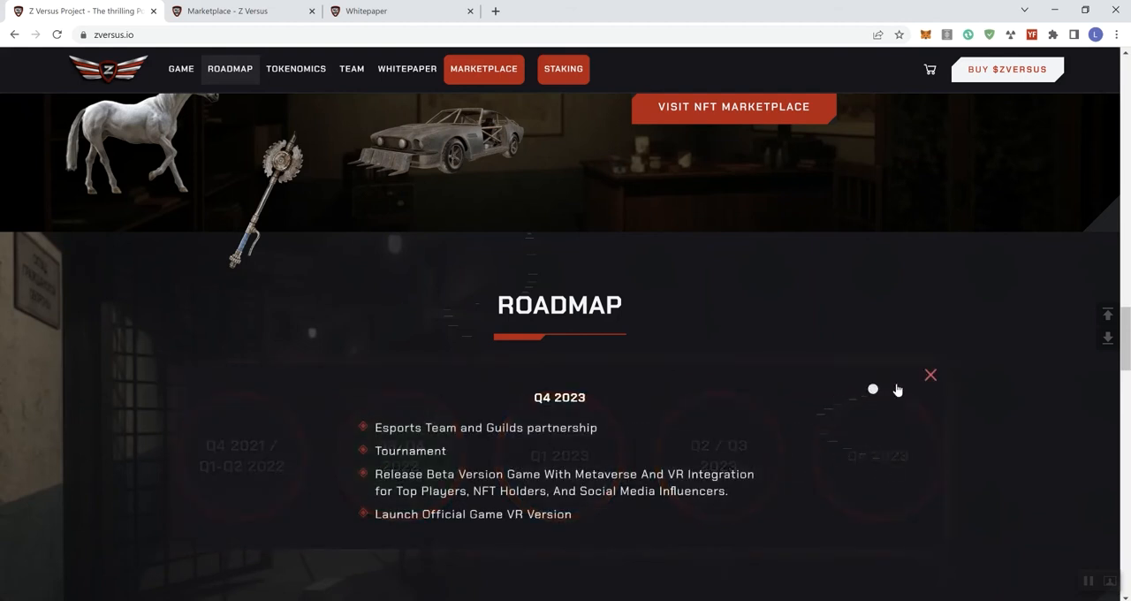
{"action": "left_click", "coordinate": [931, 375]}
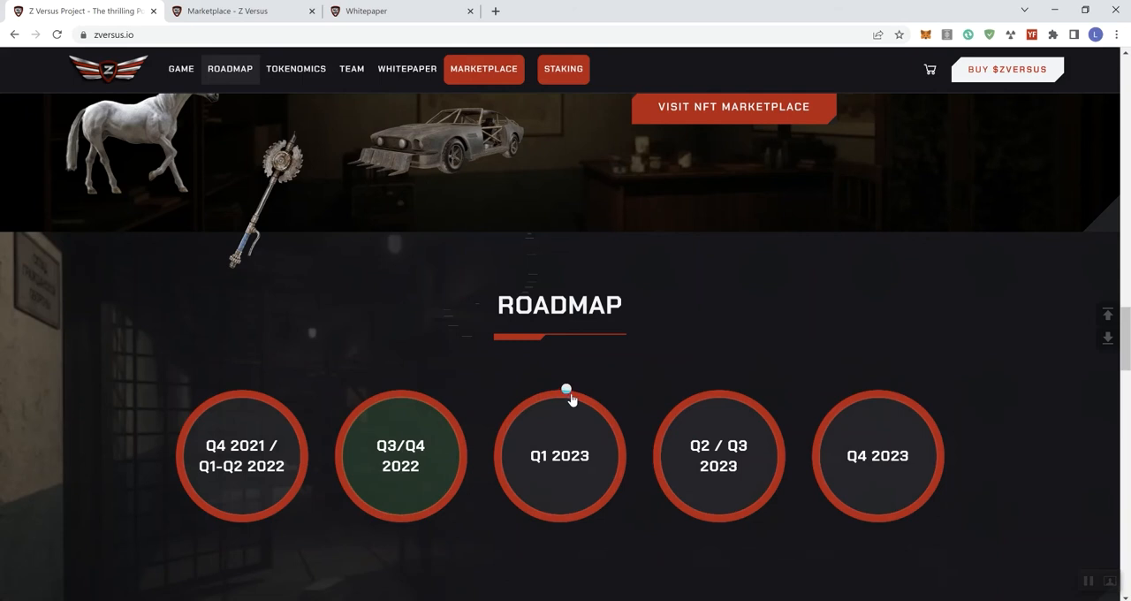
{"action": "scroll", "scroll_direction": "down", "scroll_amount": 3}
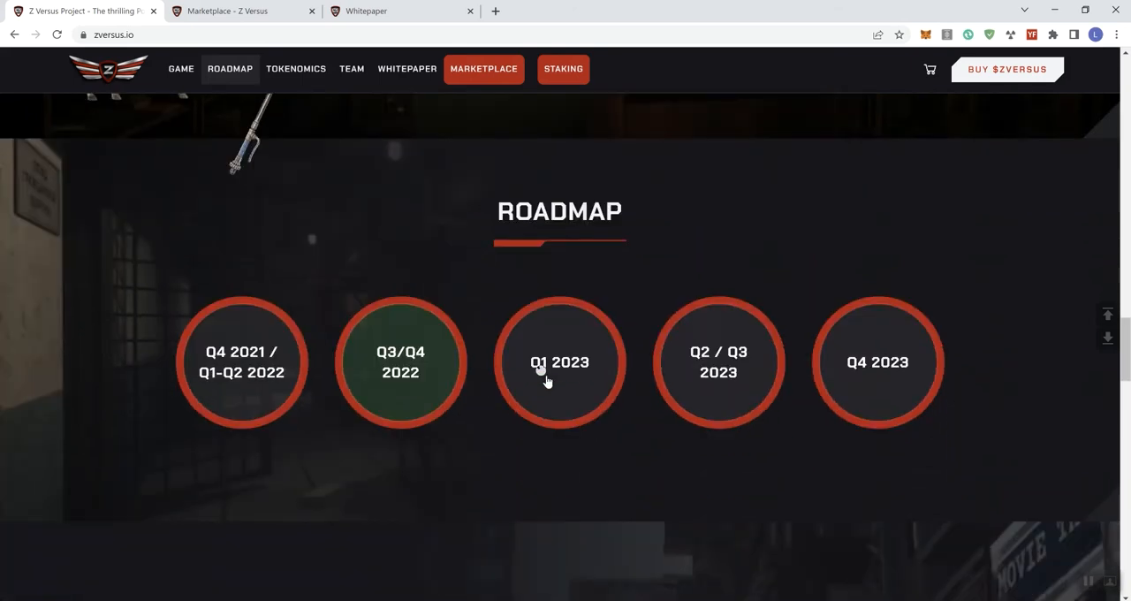
{"action": "scroll", "scroll_direction": "down", "scroll_amount": 3}
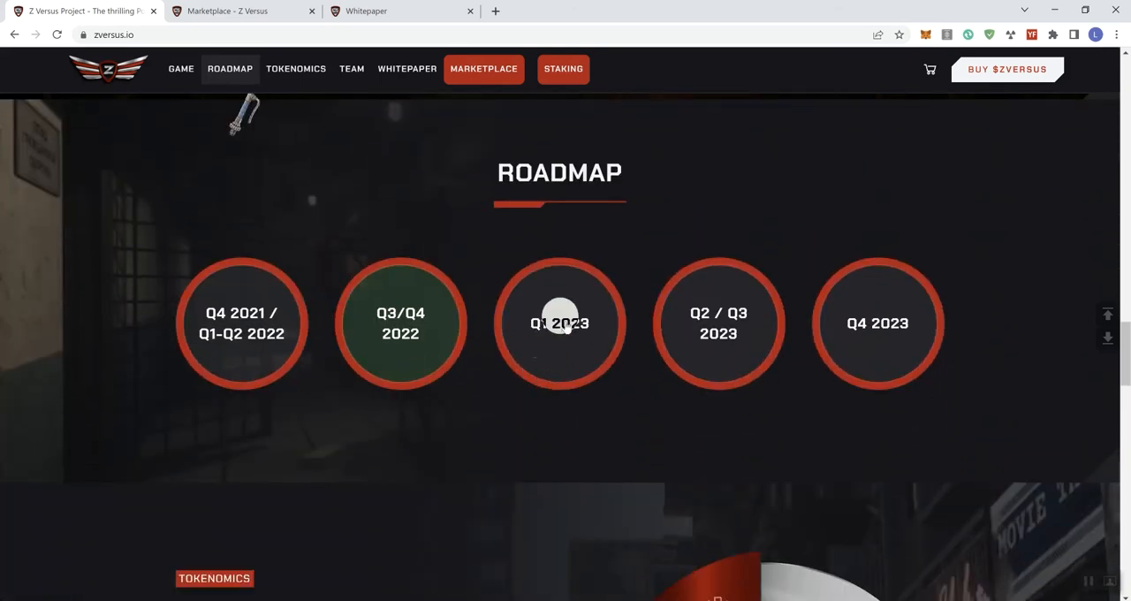
{"action": "mouse_move", "coordinate": [241, 322]}
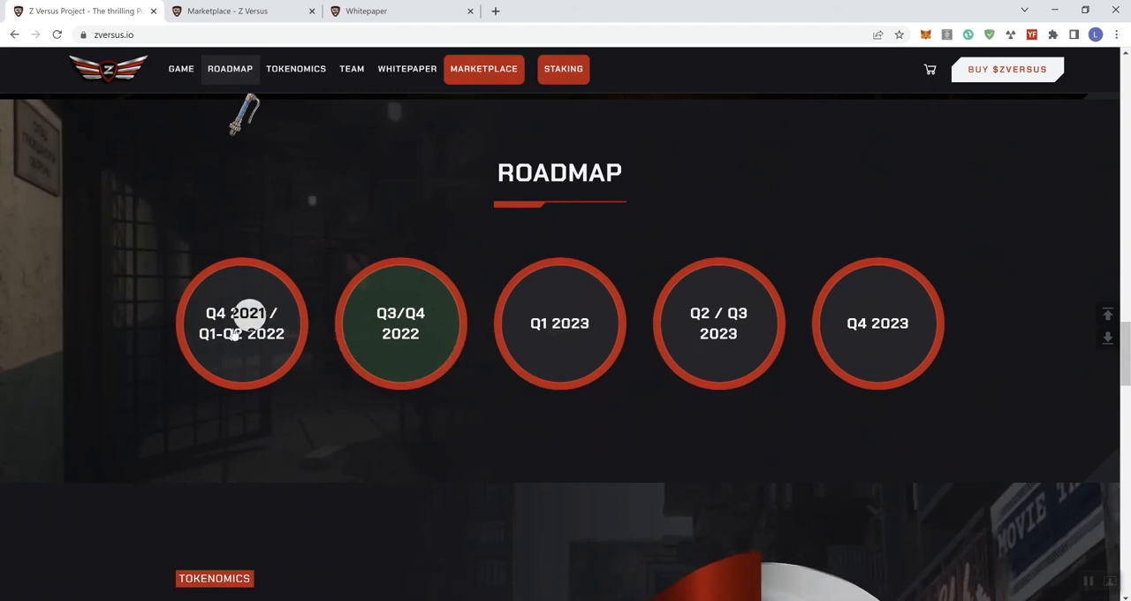
{"action": "left_click", "coordinate": [241, 322]}
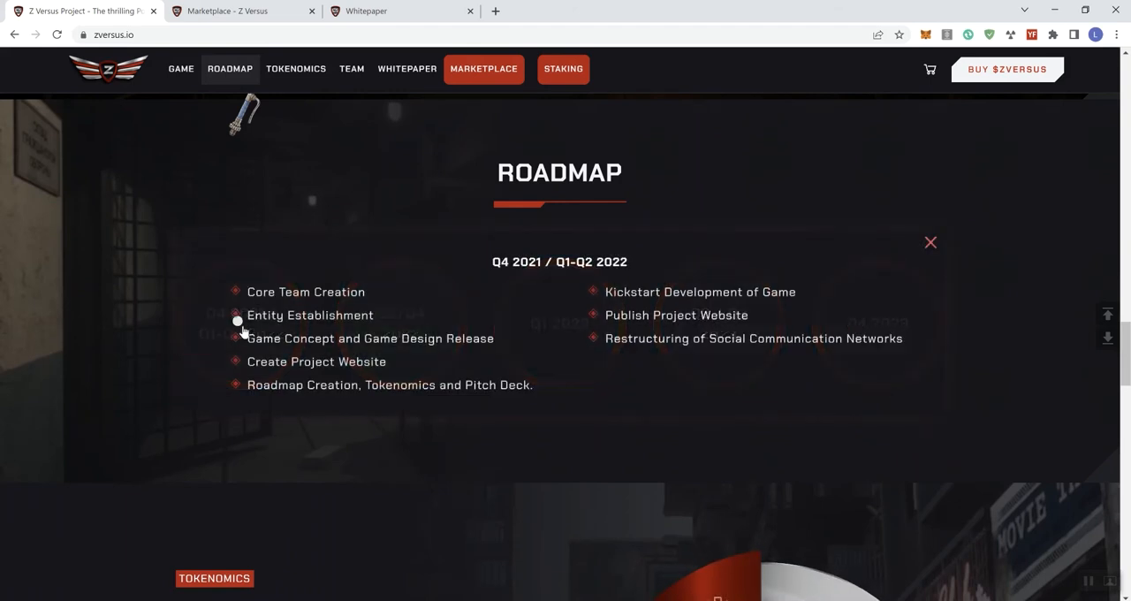
{"action": "left_click", "coordinate": [930, 242]}
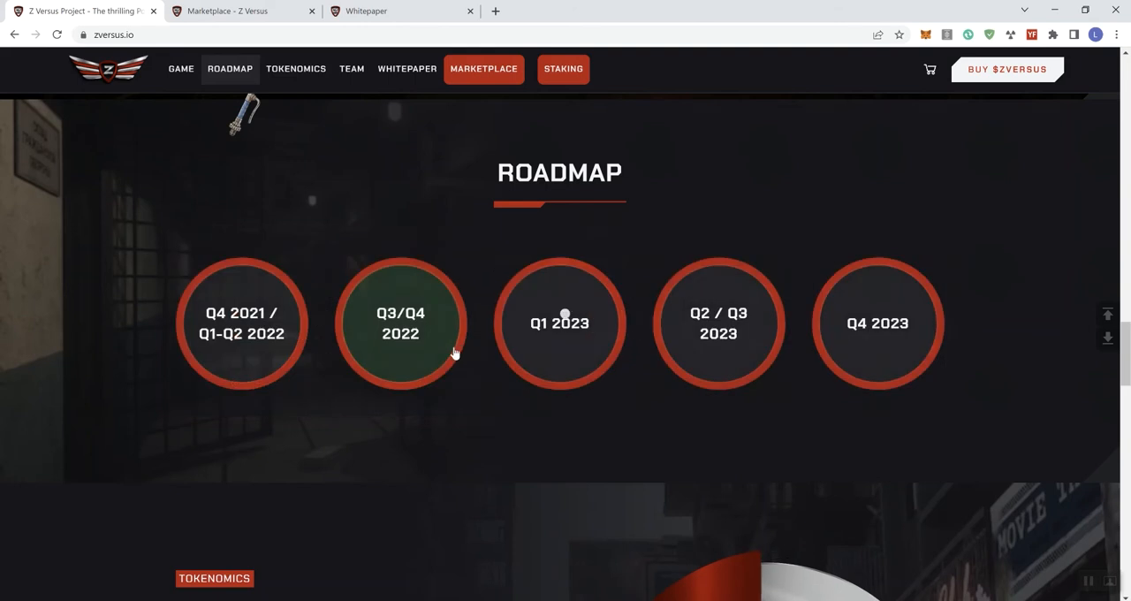
{"action": "mouse_move", "coordinate": [846, 323]}
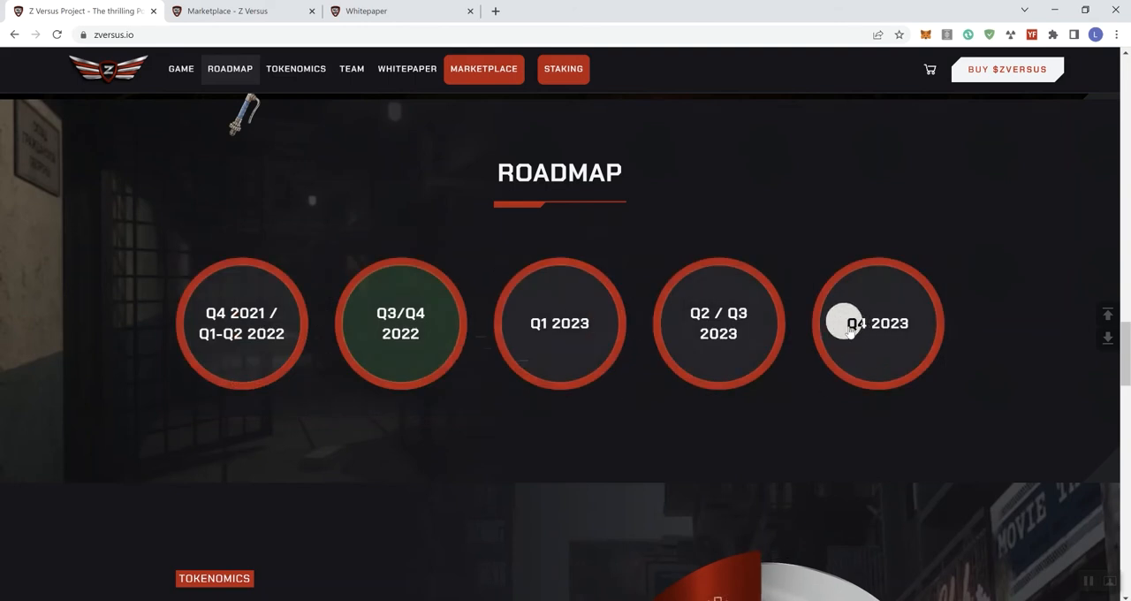
{"action": "mouse_move", "coordinate": [866, 314]}
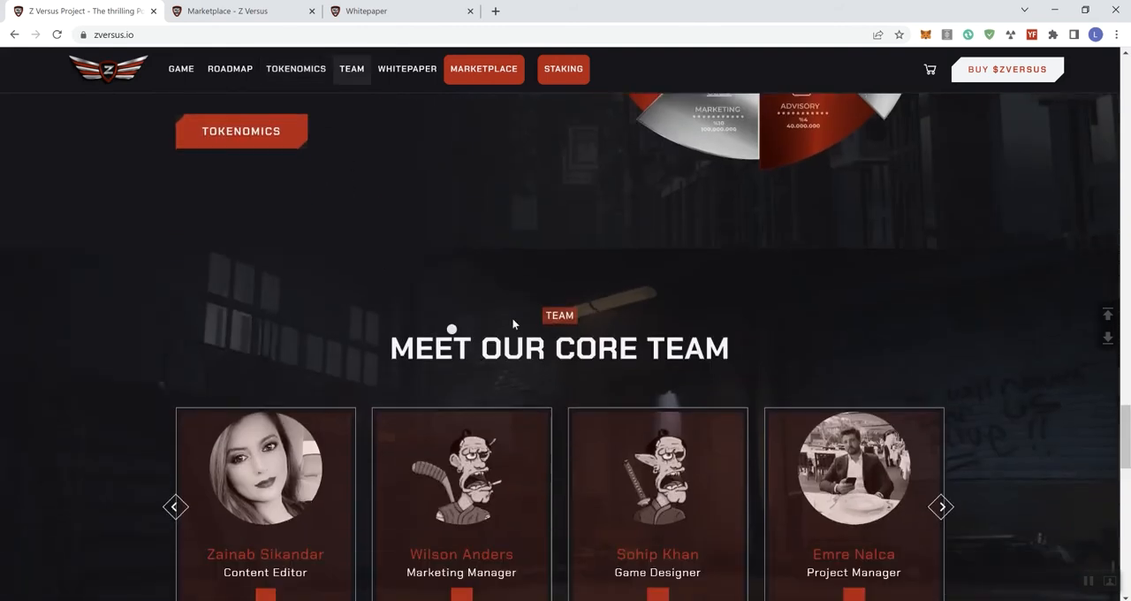
Step: Cycle the core team carousel through every member until the first members reappear
{"action": "scroll", "scroll_direction": "down", "scroll_amount": 3}
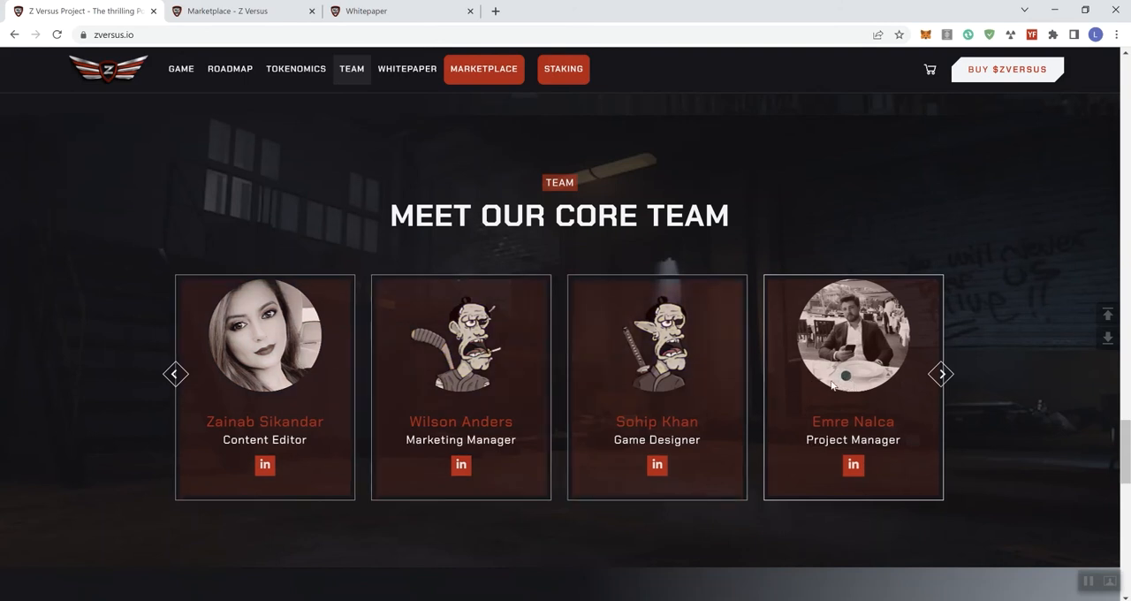
{"action": "left_click", "coordinate": [941, 374]}
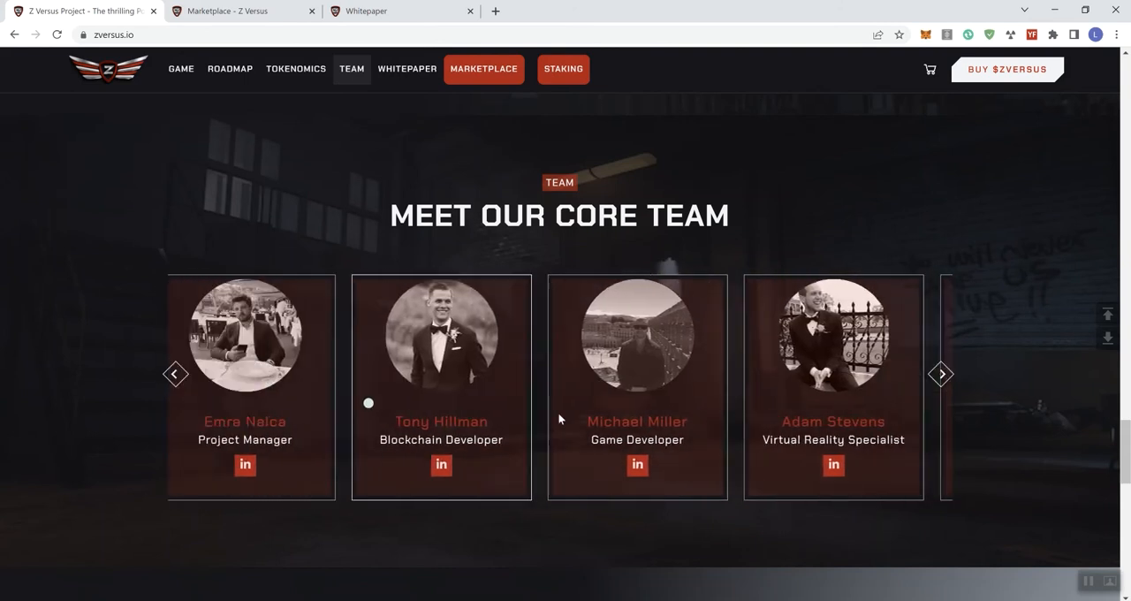
{"action": "left_click", "coordinate": [176, 373]}
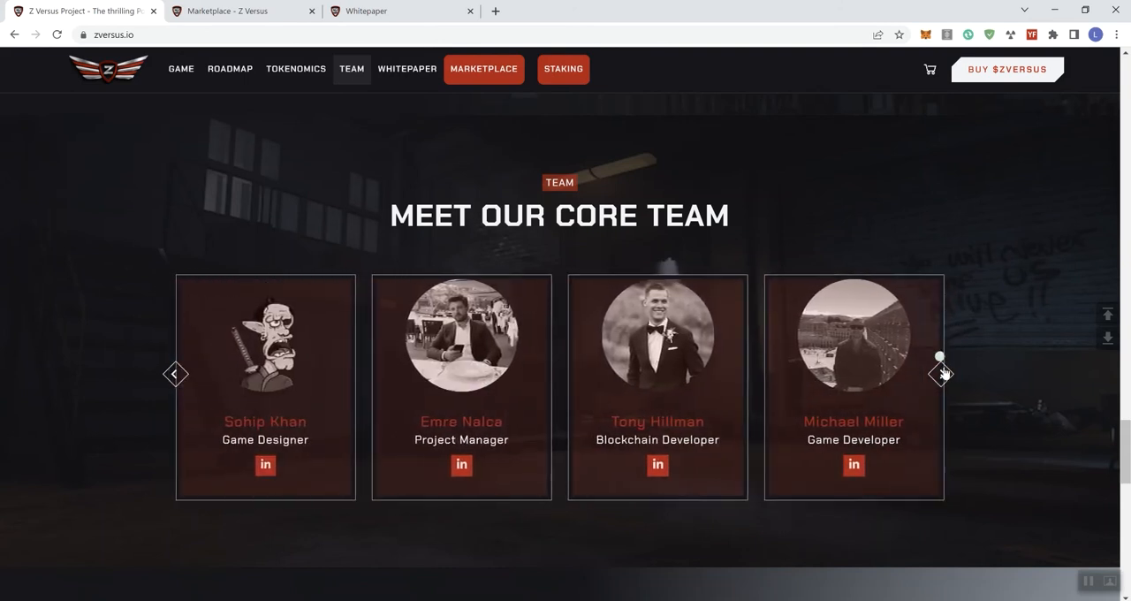
{"action": "left_click", "coordinate": [941, 374]}
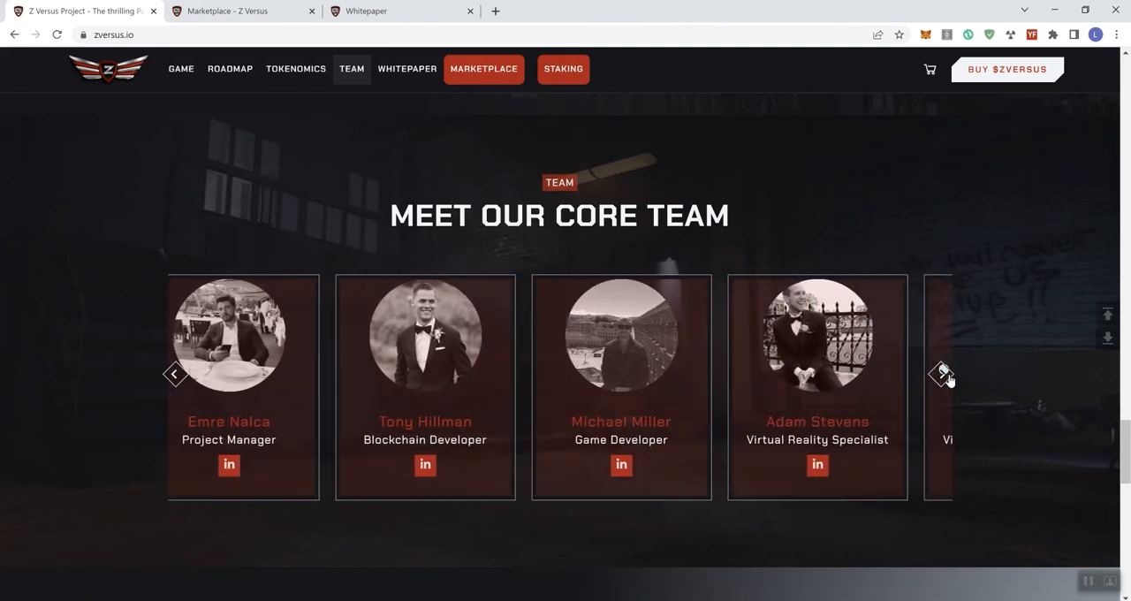
{"action": "left_click", "coordinate": [942, 373]}
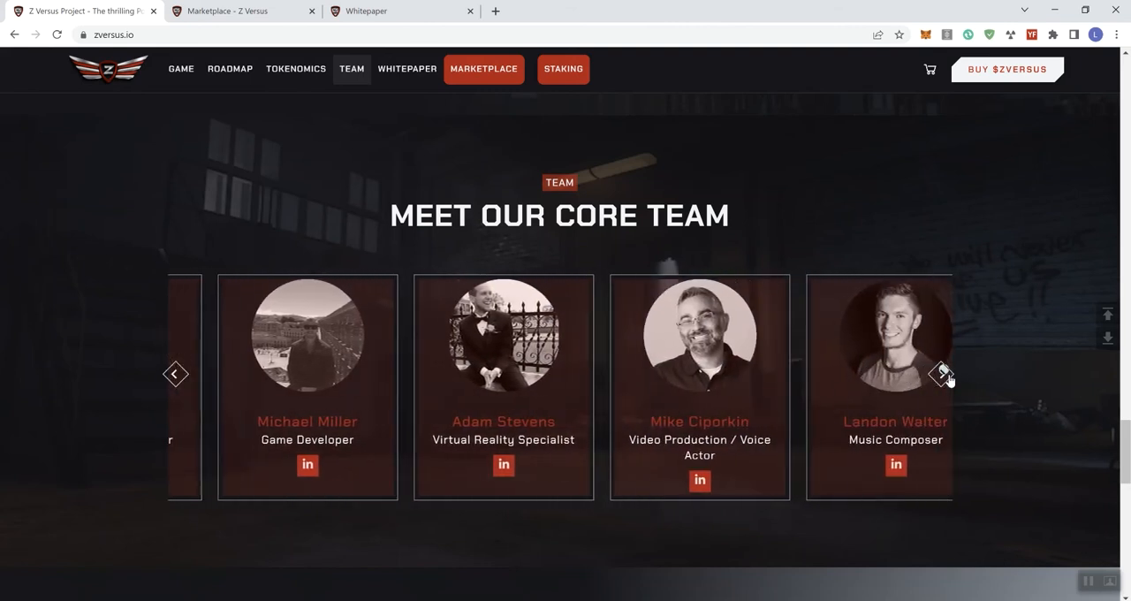
{"action": "left_click", "coordinate": [944, 373]}
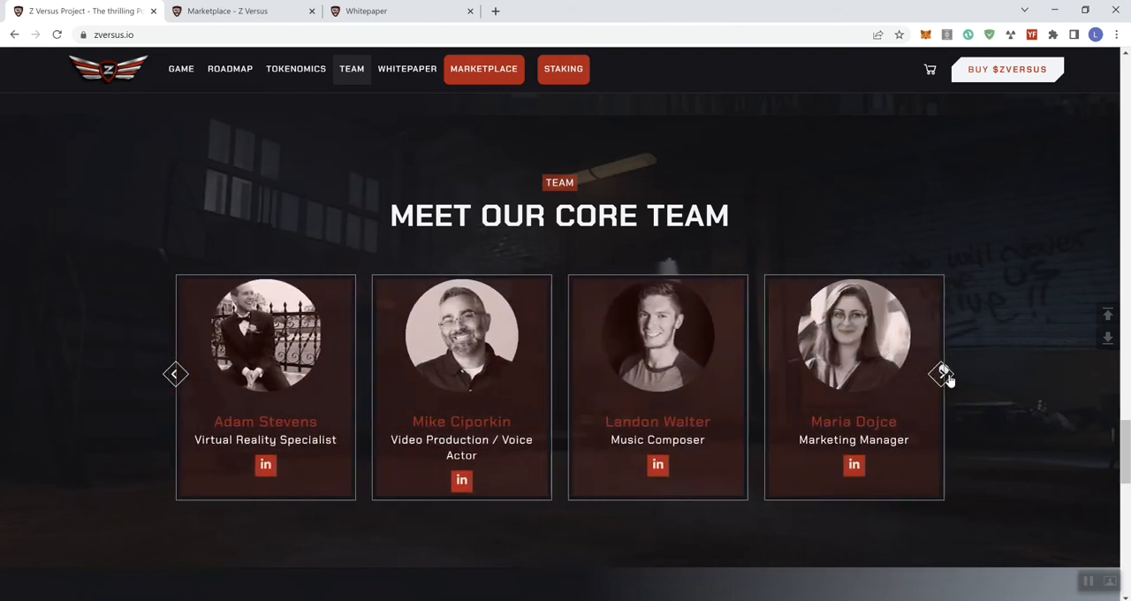
{"action": "left_click", "coordinate": [943, 373]}
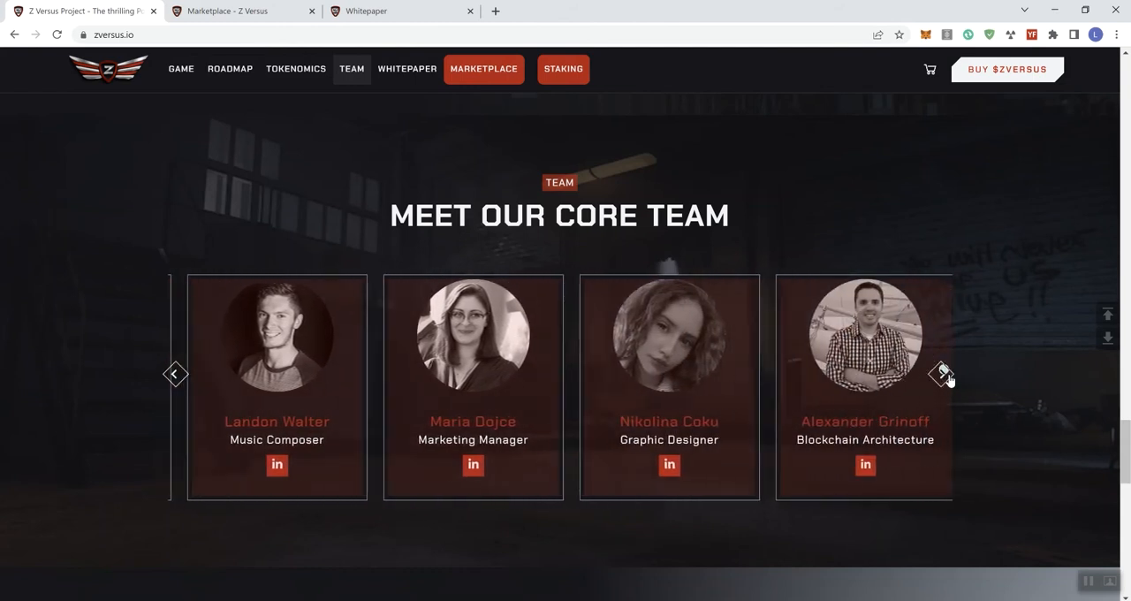
{"action": "left_click", "coordinate": [943, 373]}
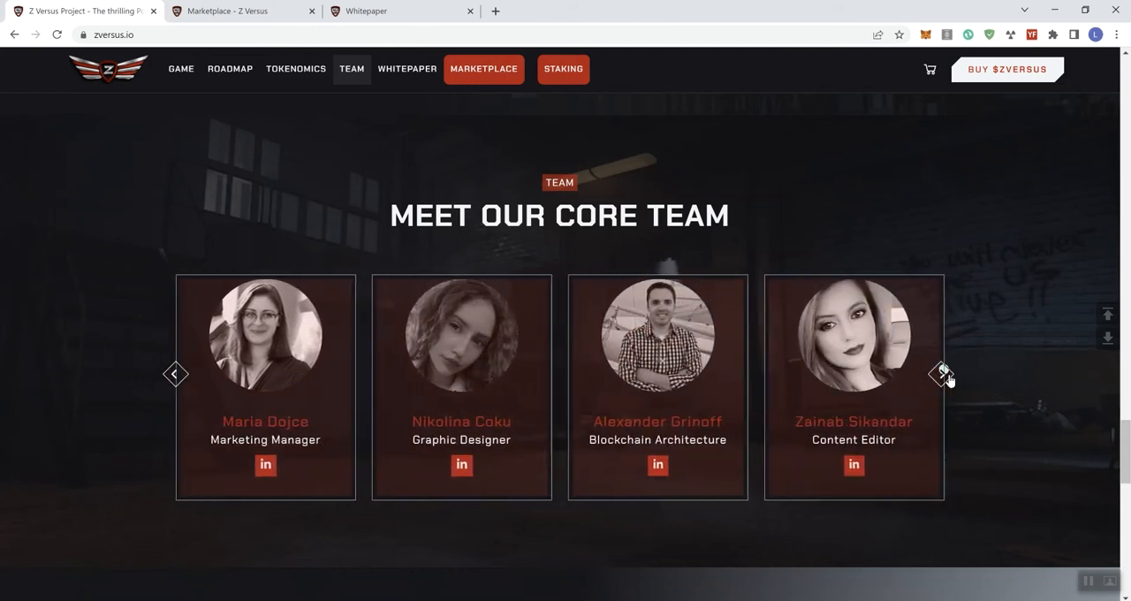
{"action": "left_click", "coordinate": [945, 373]}
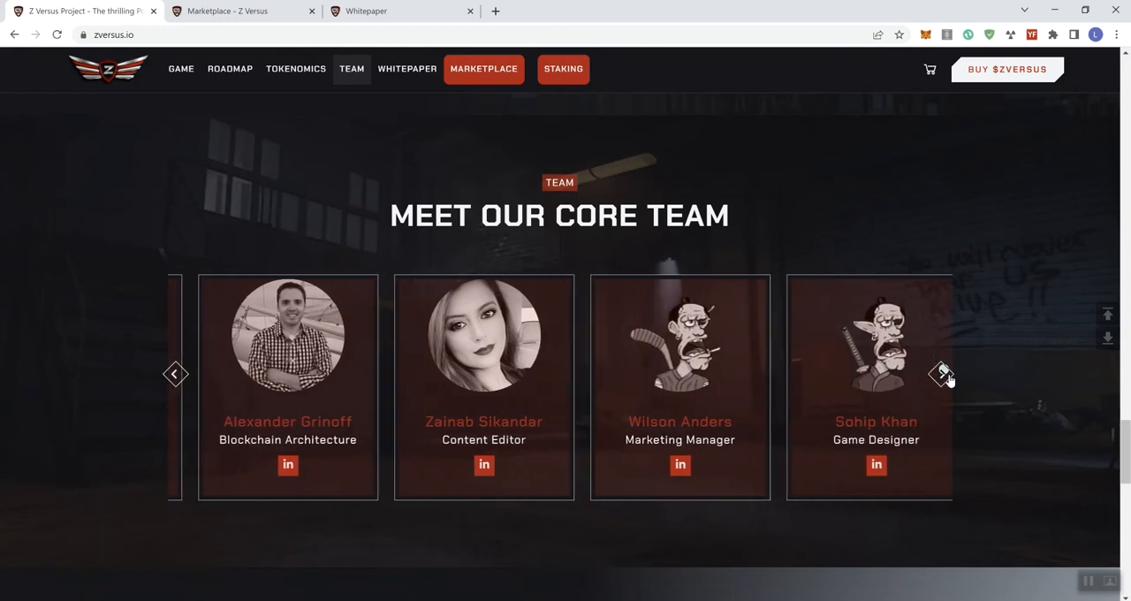
{"action": "left_click", "coordinate": [944, 373]}
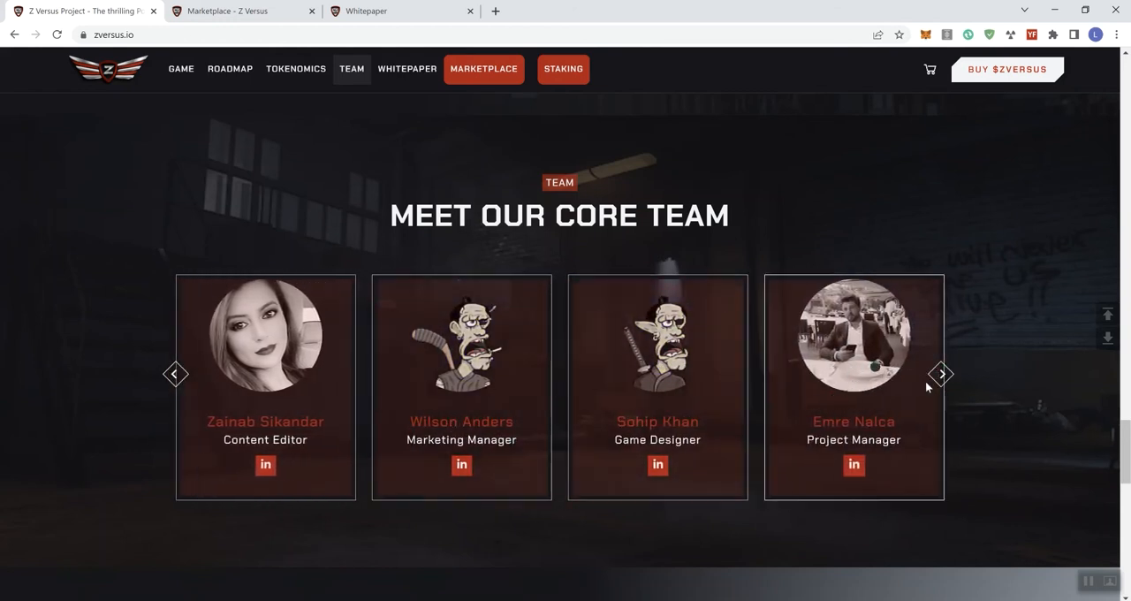
{"action": "scroll", "scroll_direction": "down", "scroll_amount": 3}
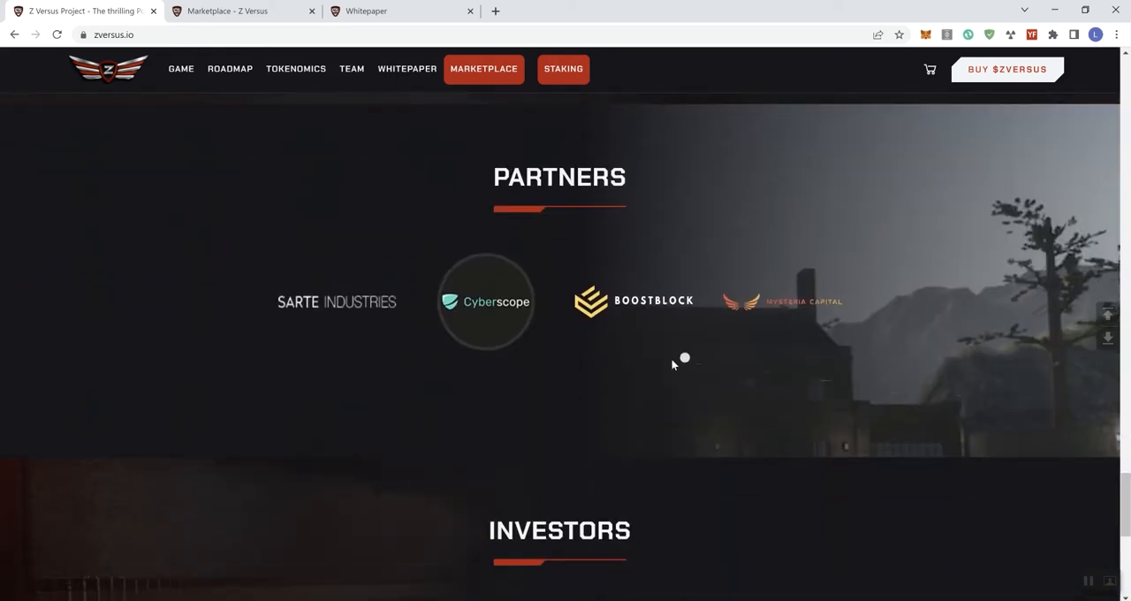
Step: Scroll past Partners to the Investors section and community footer
{"action": "scroll", "scroll_direction": "down", "scroll_amount": 3}
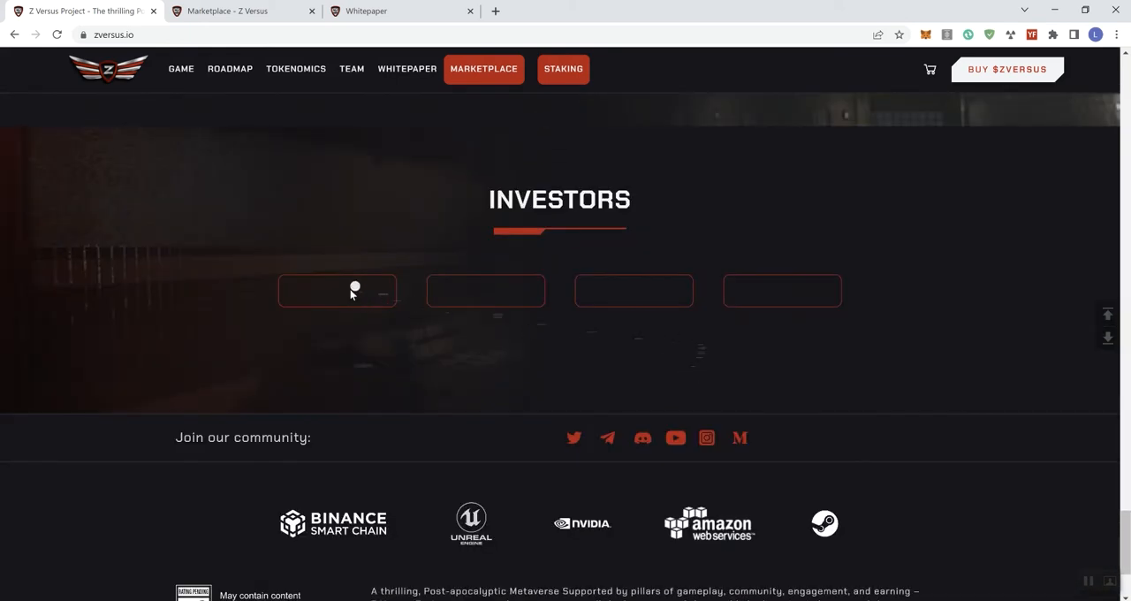
{"action": "mouse_move", "coordinate": [414, 312]}
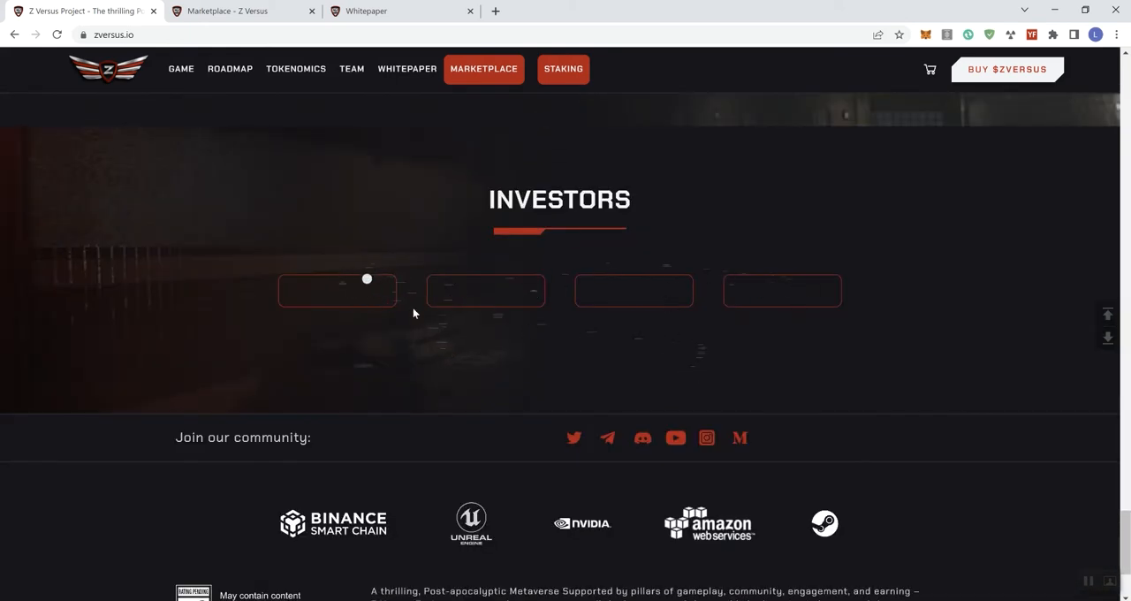
{"action": "mouse_move", "coordinate": [760, 281]}
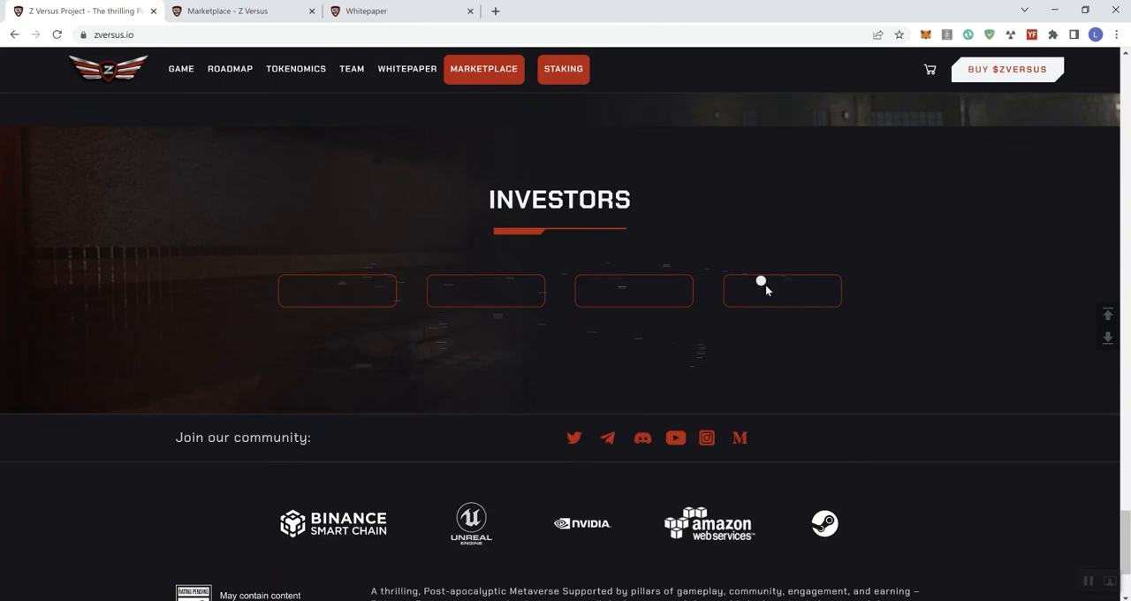
{"action": "mouse_move", "coordinate": [871, 344]}
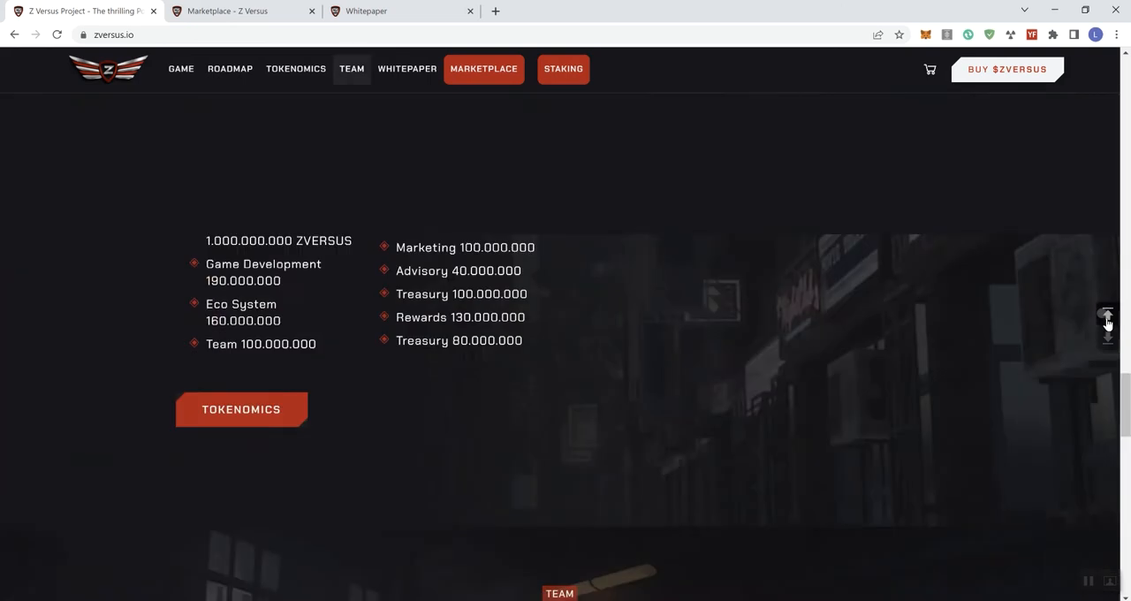
Step: View the Whitepaper tab's PDF cover page, then scroll the homepage back to the hero
{"action": "left_click", "coordinate": [366, 11]}
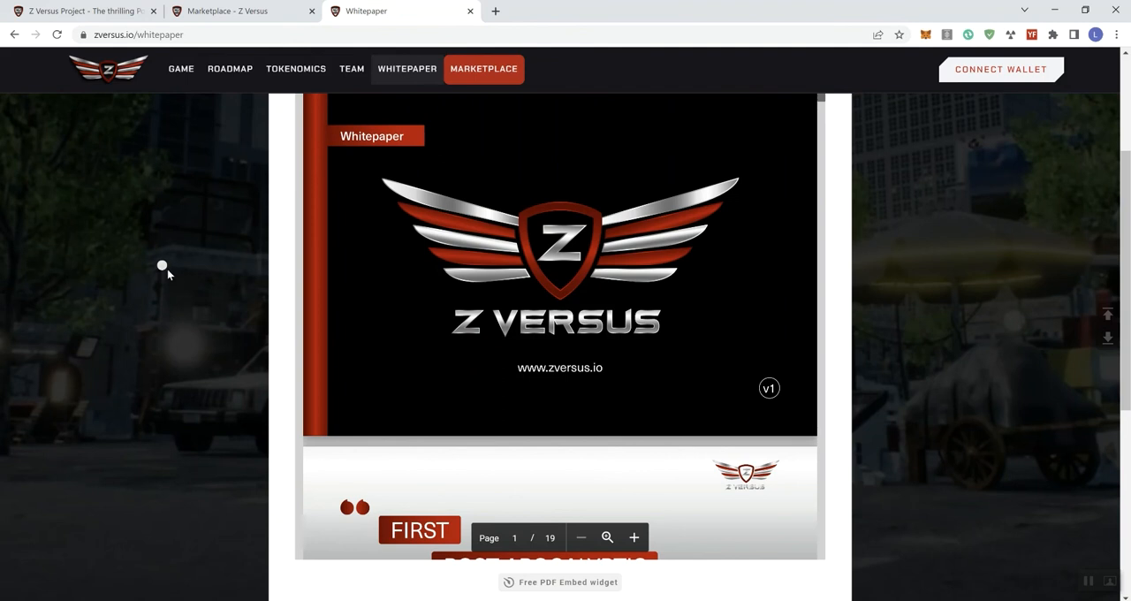
{"action": "mouse_move", "coordinate": [490, 529]}
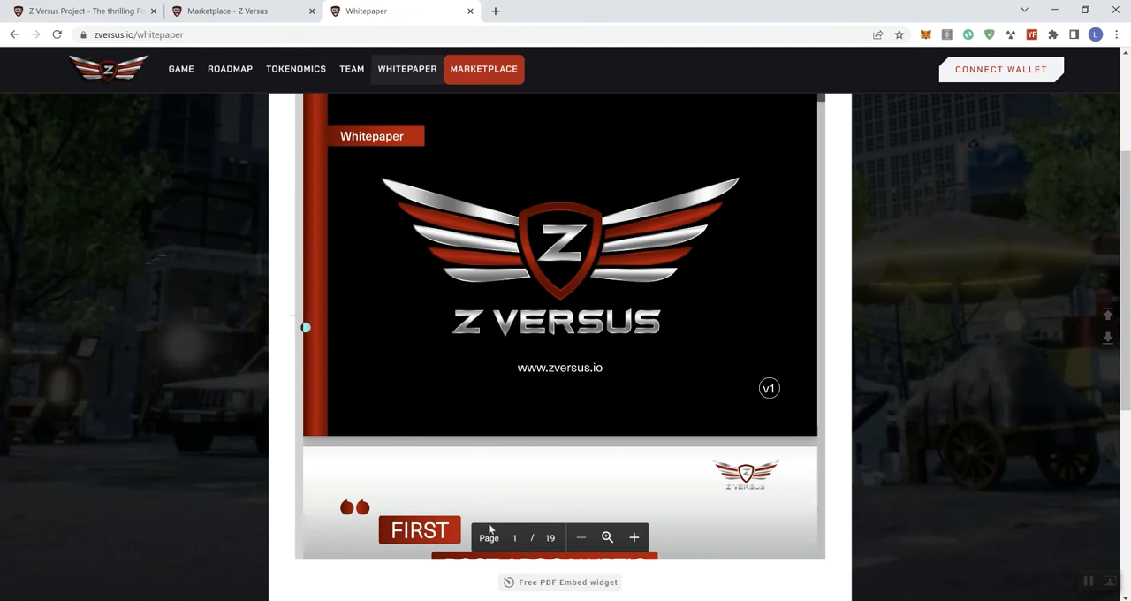
{"action": "scroll", "scroll_direction": "up", "scroll_amount": 3}
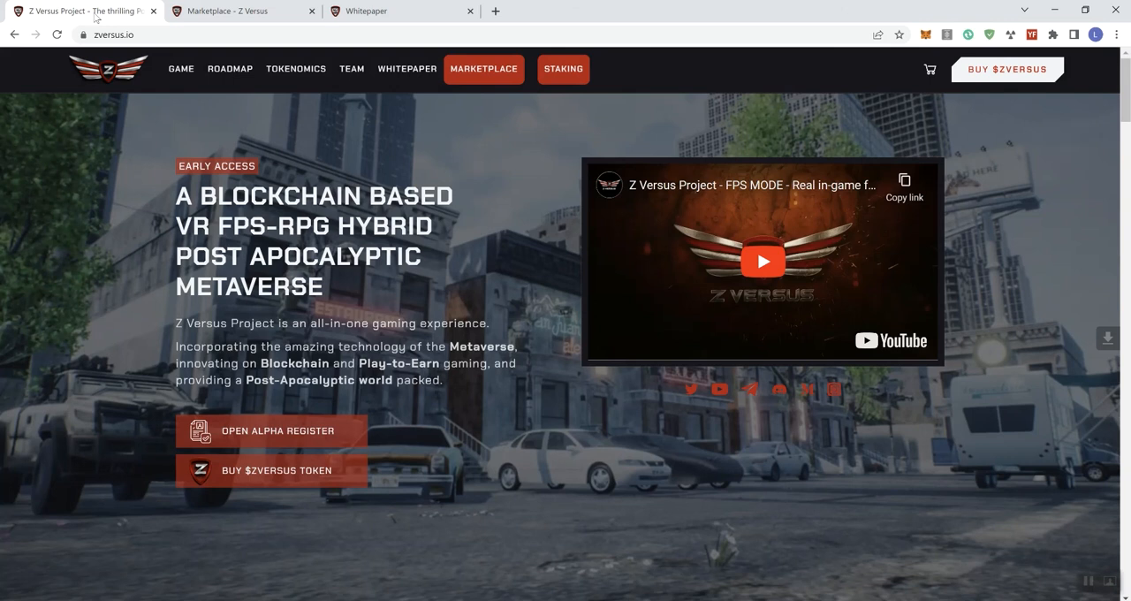
{"action": "mouse_move", "coordinate": [10, 205]}
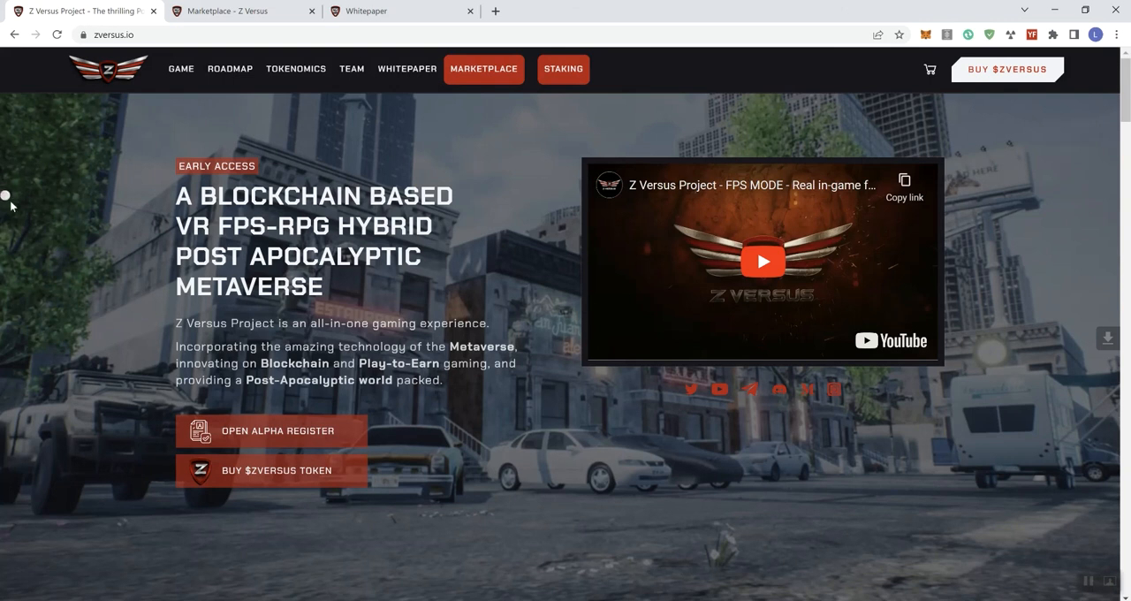
{"action": "mouse_move", "coordinate": [296, 273]}
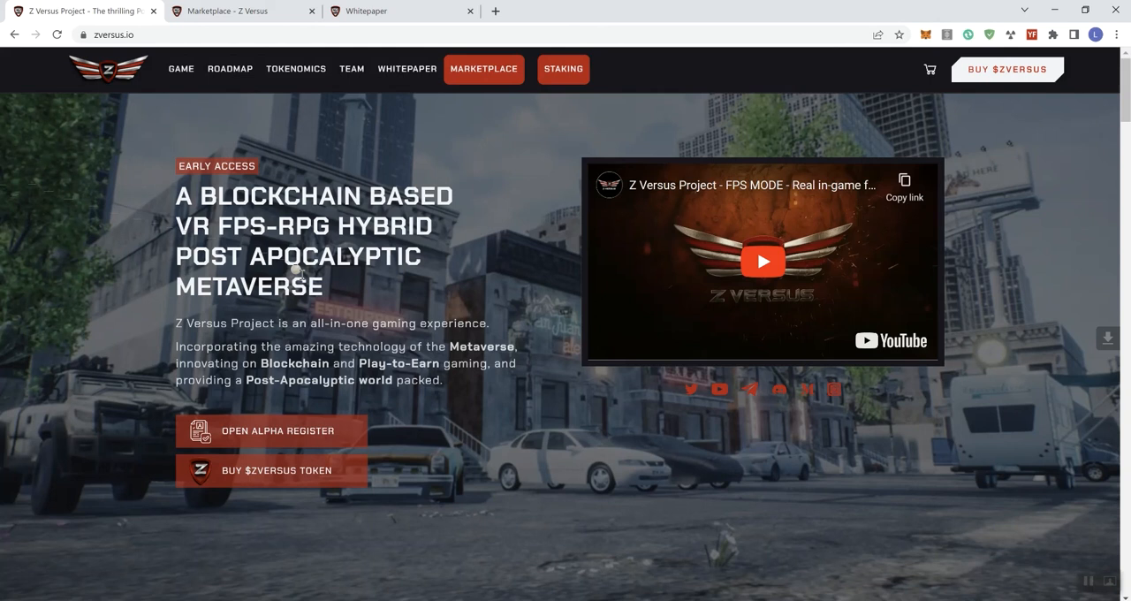
{"action": "mouse_move", "coordinate": [325, 343]}
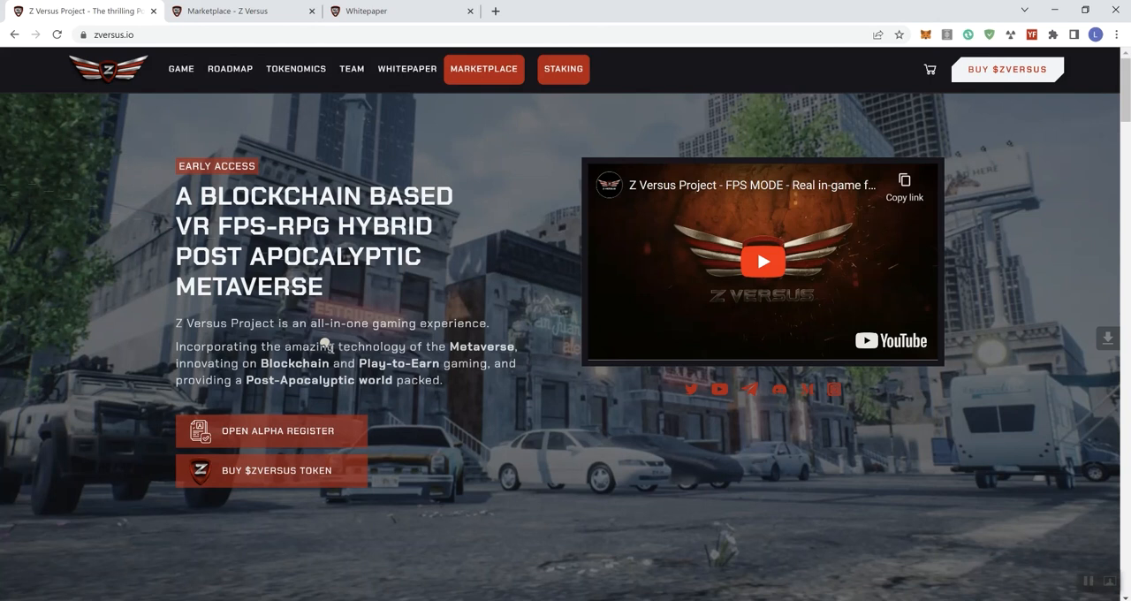
{"action": "mouse_move", "coordinate": [969, 511]}
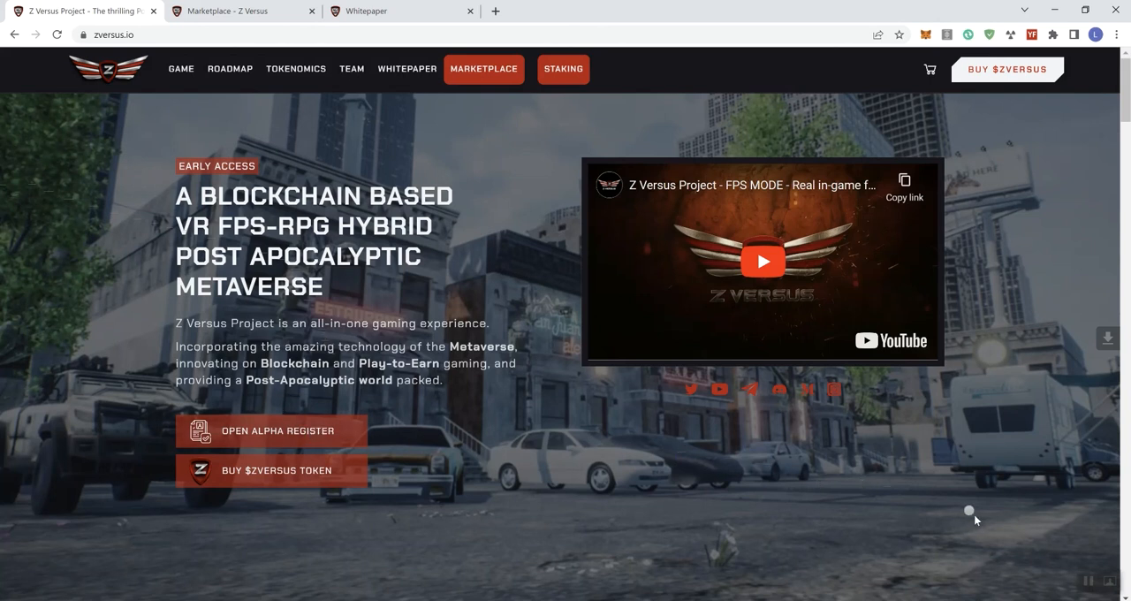
{"action": "mouse_move", "coordinate": [1089, 582]}
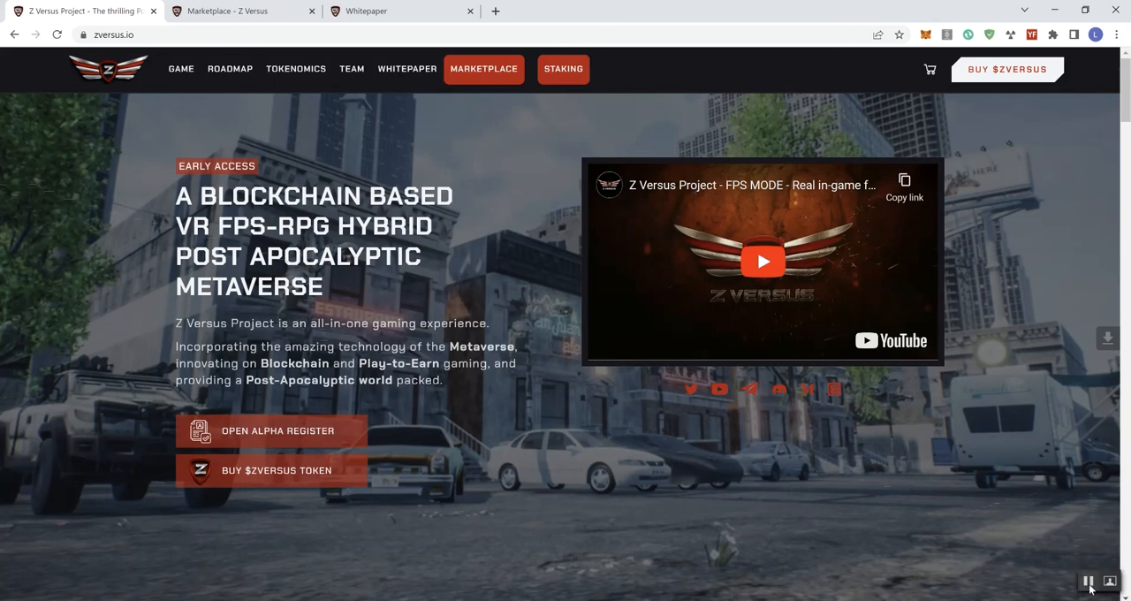